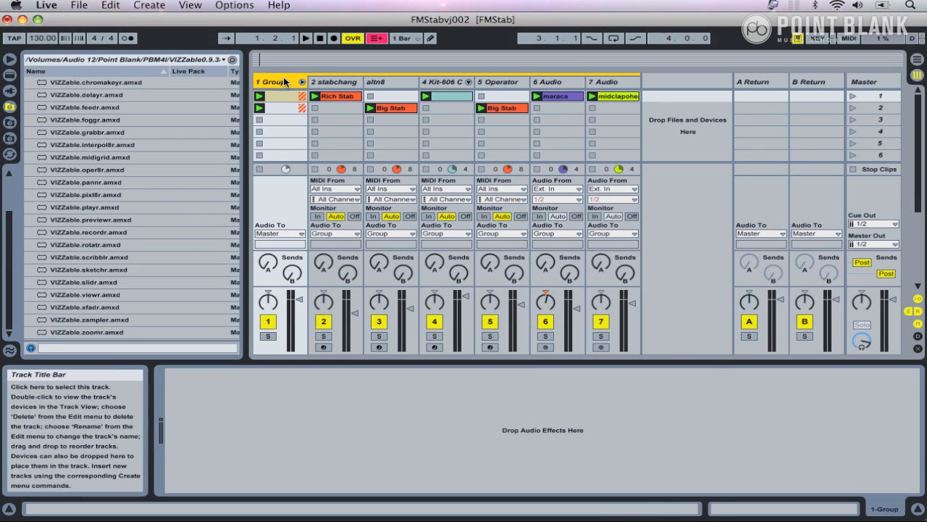
Fold the track group and add VIZZable playr on a new MIDI track
{"action": "left_click", "coordinate": [303, 82]}
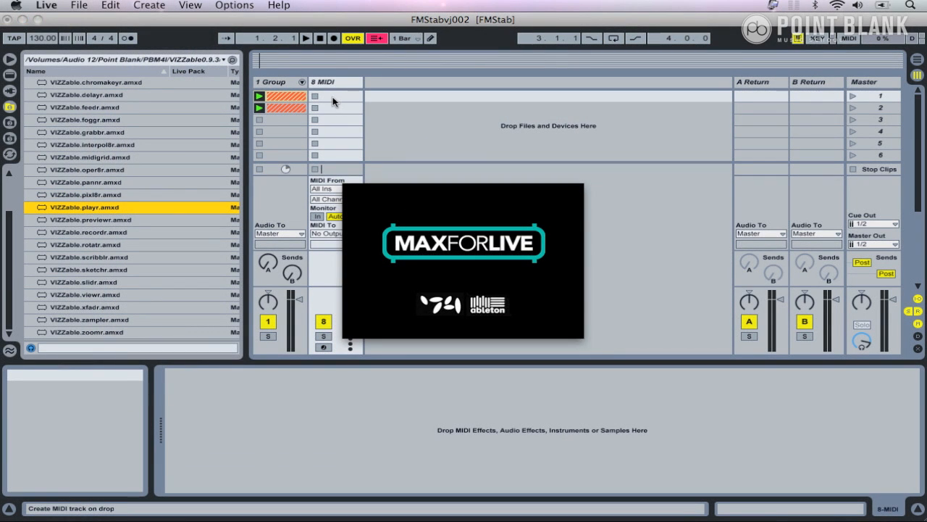
{"action": "mouse_move", "coordinate": [337, 104]}
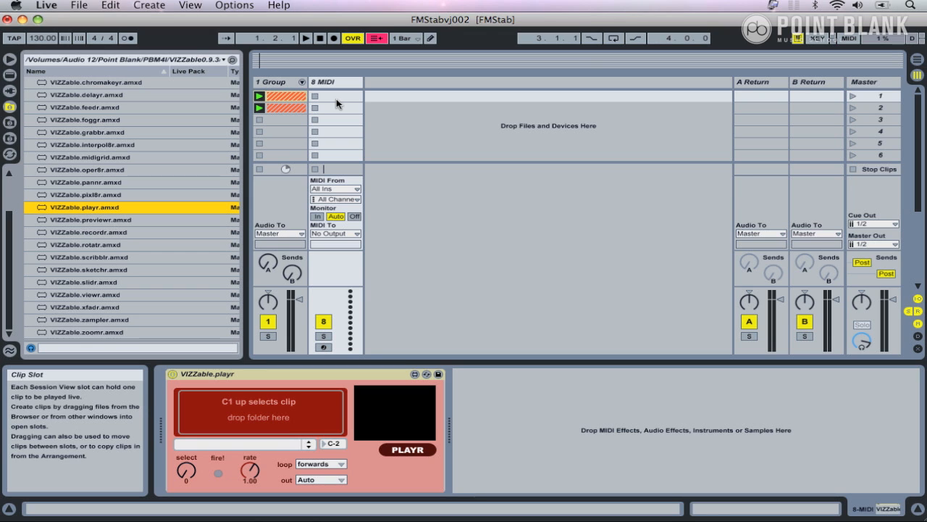
{"action": "mouse_move", "coordinate": [337, 205]}
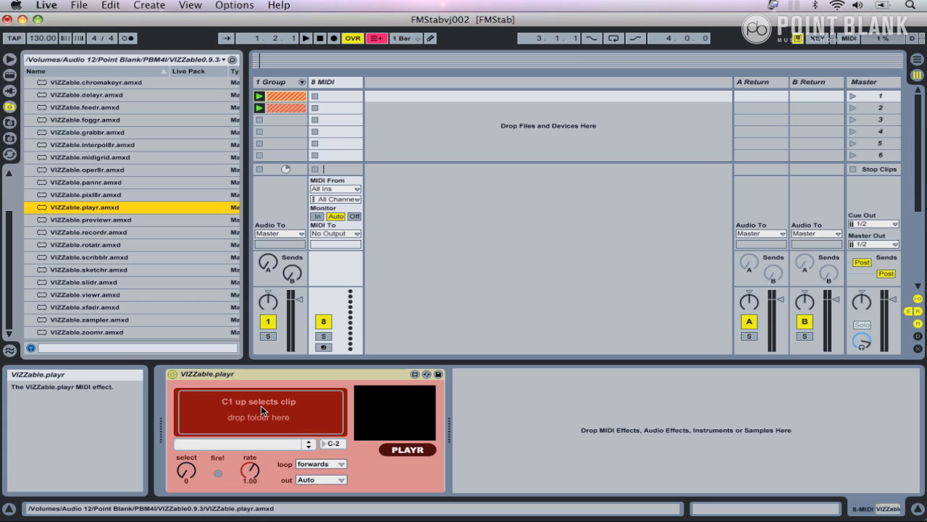
{"action": "mouse_move", "coordinate": [569, 503]}
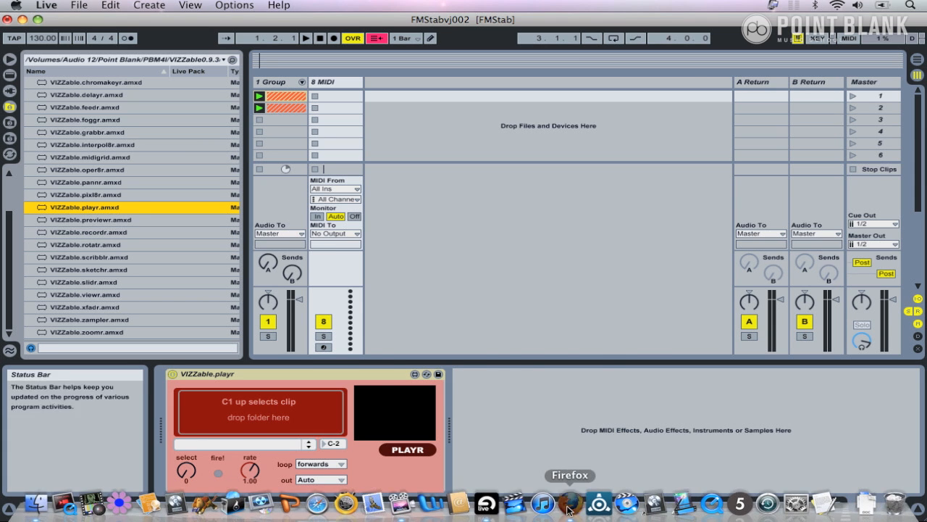
{"action": "left_click", "coordinate": [570, 502]}
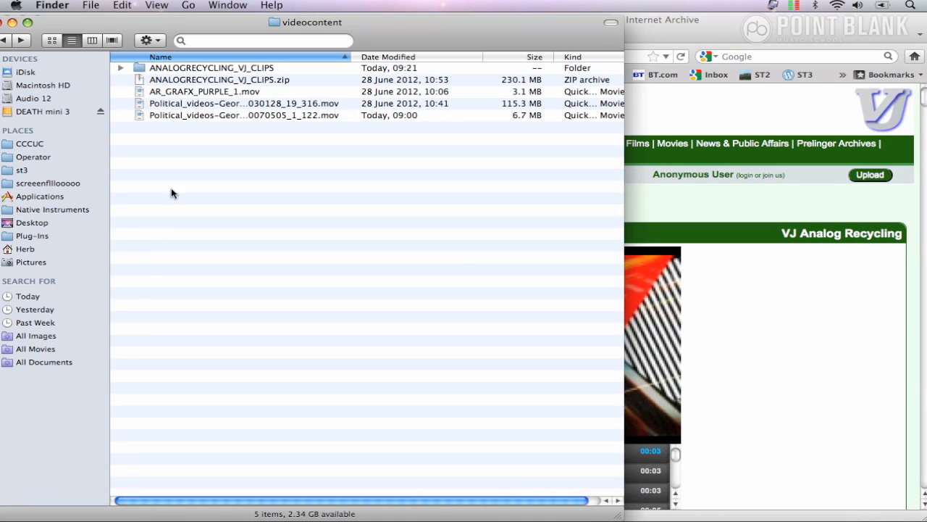
{"action": "mouse_move", "coordinate": [185, 79]}
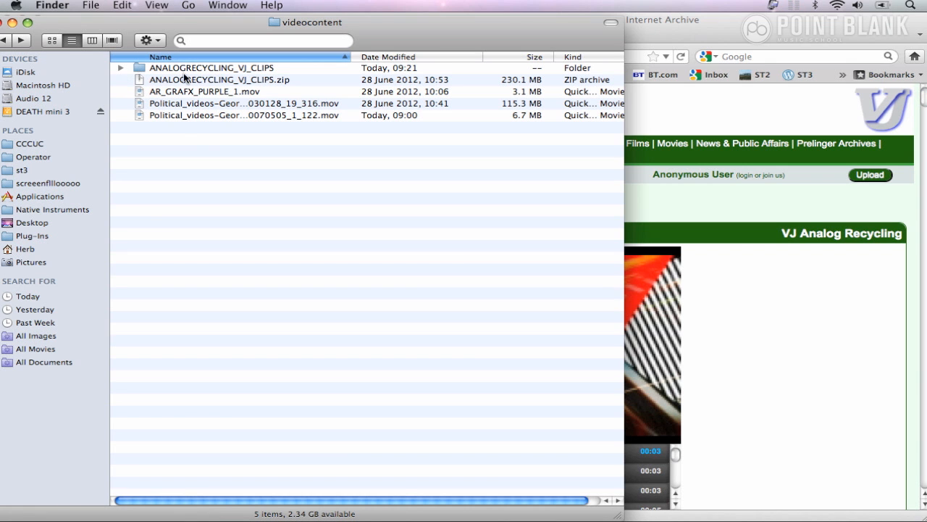
{"action": "left_click", "coordinate": [121, 67]}
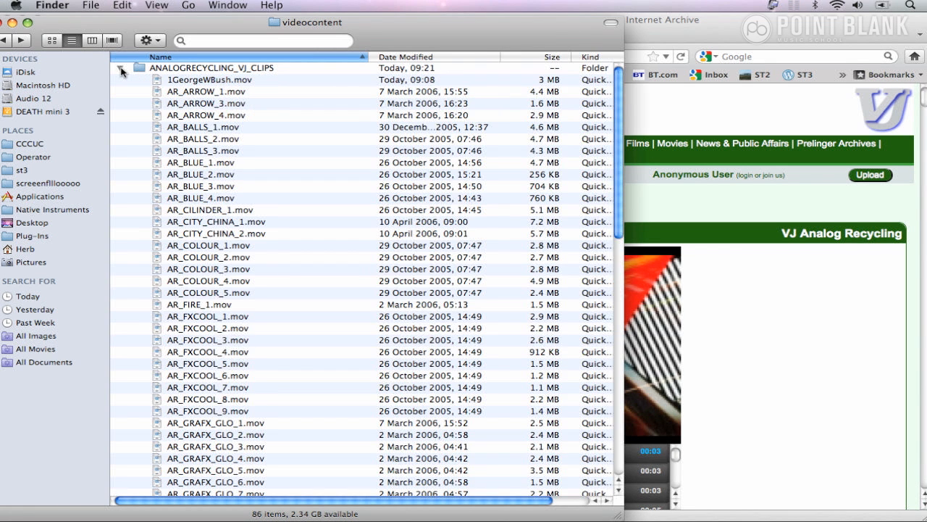
{"action": "left_click", "coordinate": [122, 67]}
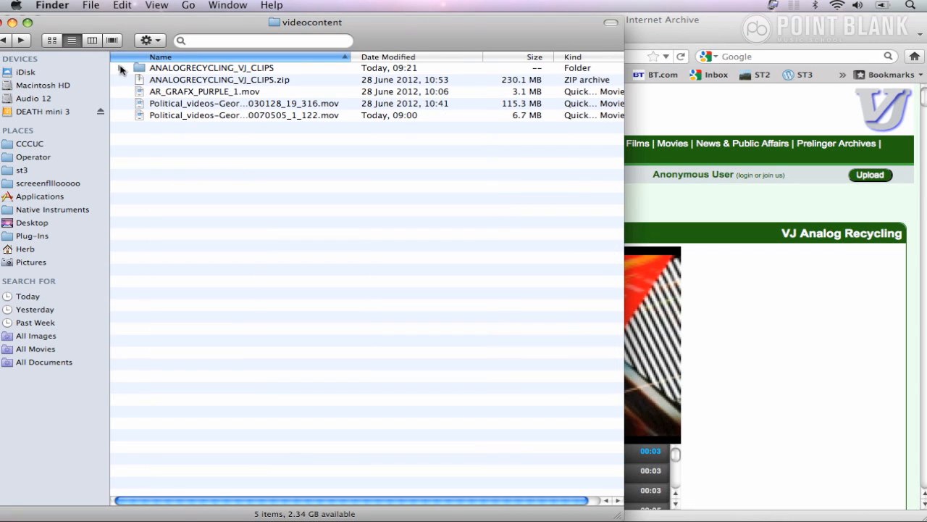
{"action": "left_click", "coordinate": [244, 115]}
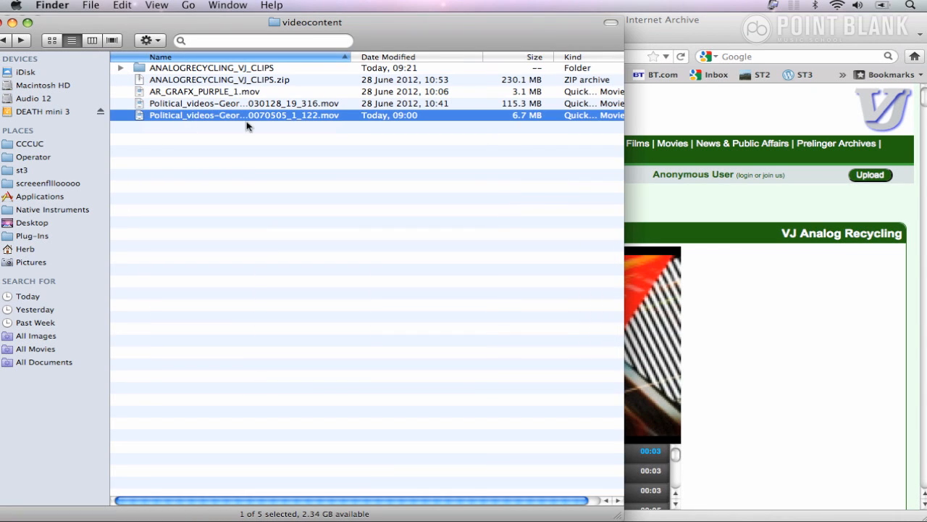
{"action": "left_click", "coordinate": [212, 67]}
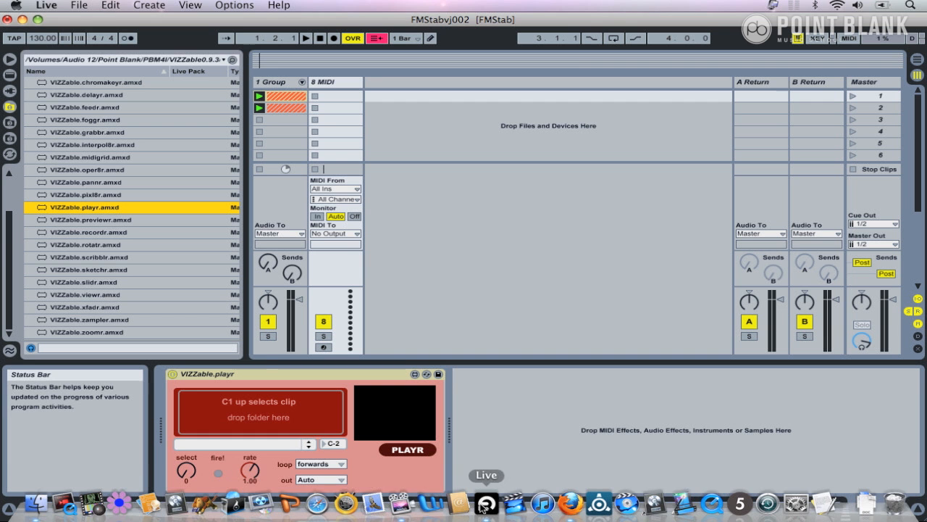
Bring the Live set forward and arm the playr's MIDI track so 1GeorgeWBush.mov previews
{"action": "left_click", "coordinate": [37, 502]}
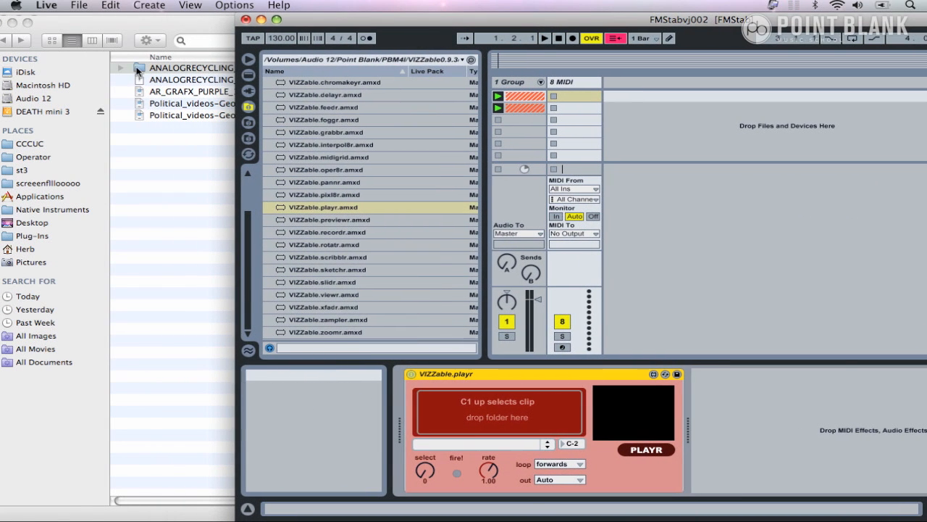
{"action": "mouse_move", "coordinate": [337, 335]}
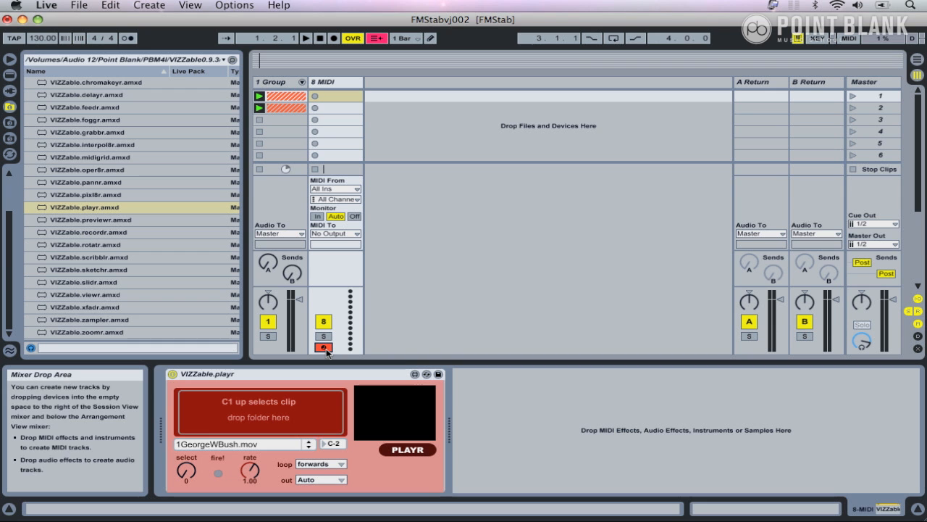
{"action": "left_click", "coordinate": [323, 347]}
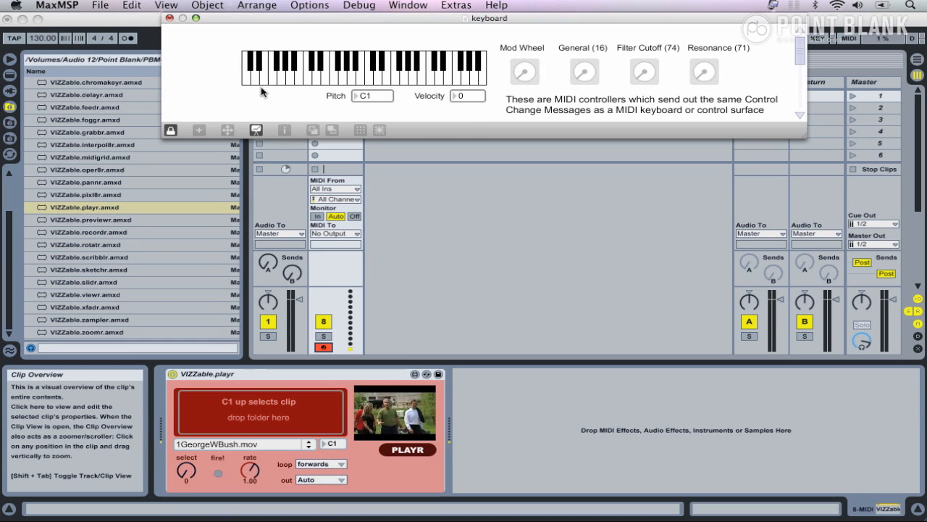
Focus the Max virtual keyboard and play C1, then B1, to select AR_CILINDER_1.mov
{"action": "left_click", "coordinate": [247, 76]}
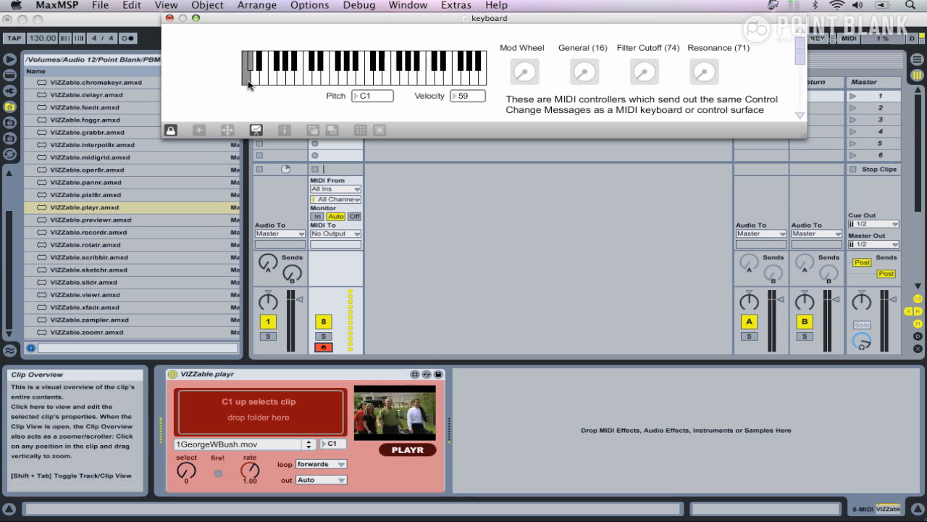
{"action": "left_click", "coordinate": [251, 68]}
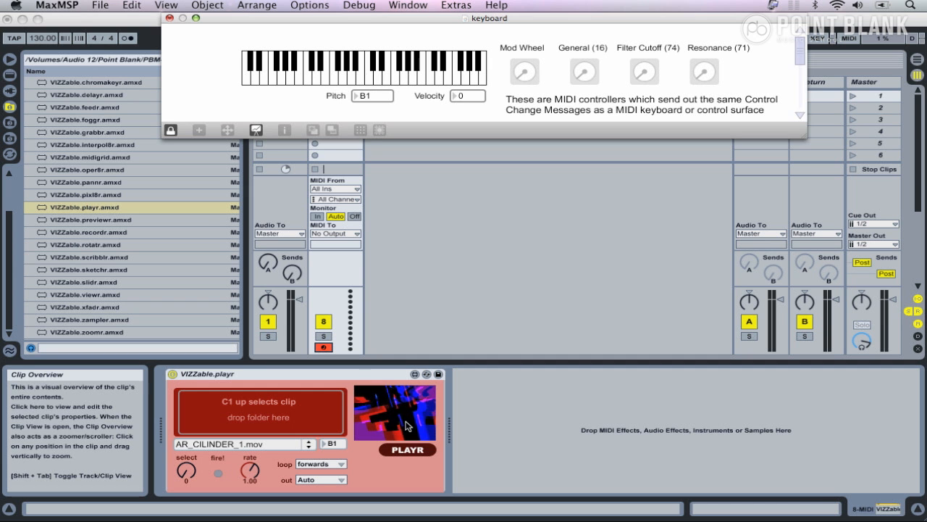
{"action": "mouse_move", "coordinate": [202, 58]}
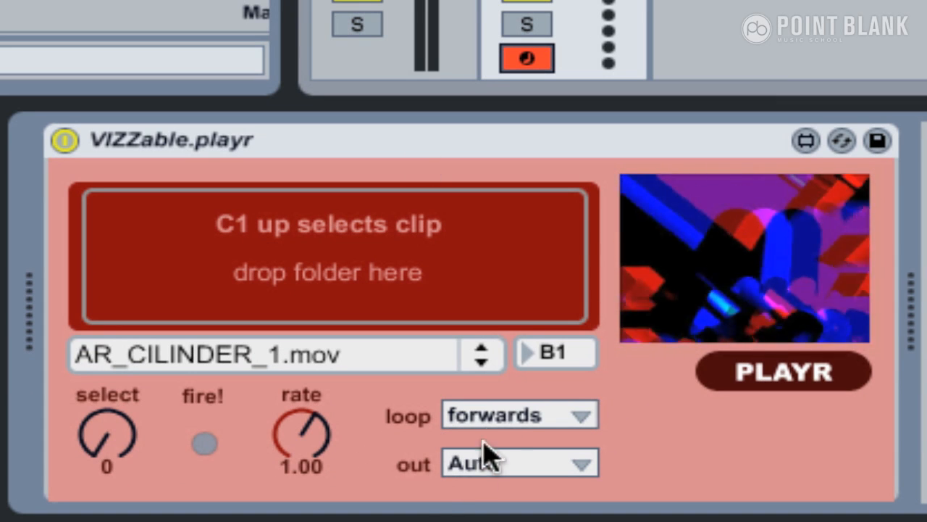
Try pingpong looping on the playr, then set its loop mode to off
{"action": "left_click", "coordinate": [518, 414]}
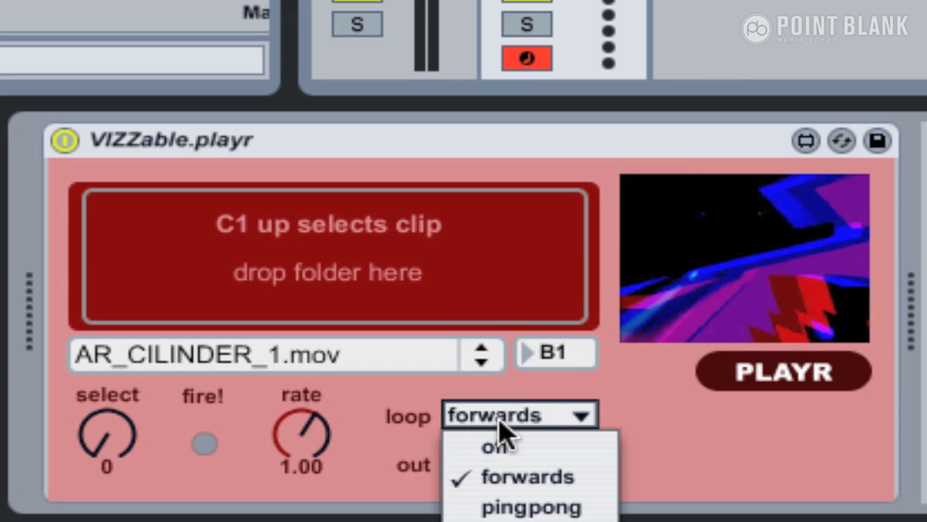
{"action": "left_click", "coordinate": [495, 445]}
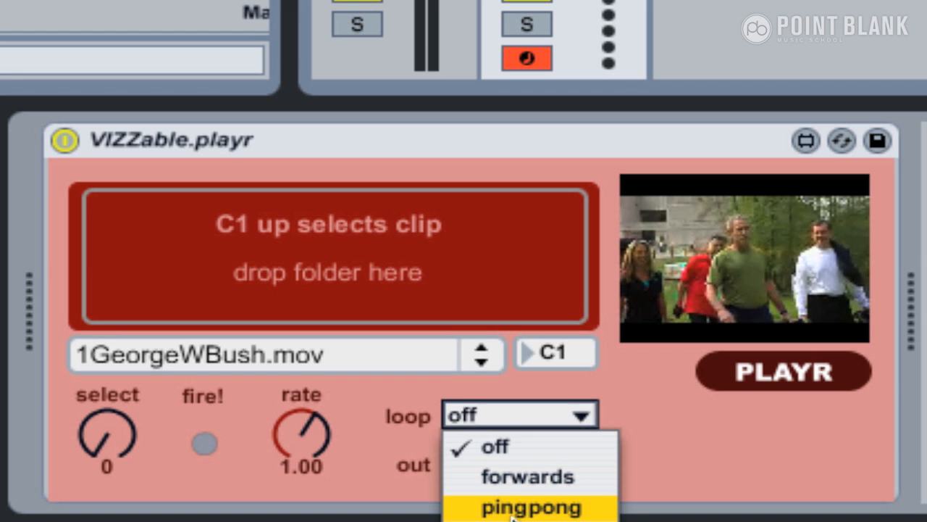
{"action": "left_click", "coordinate": [530, 506]}
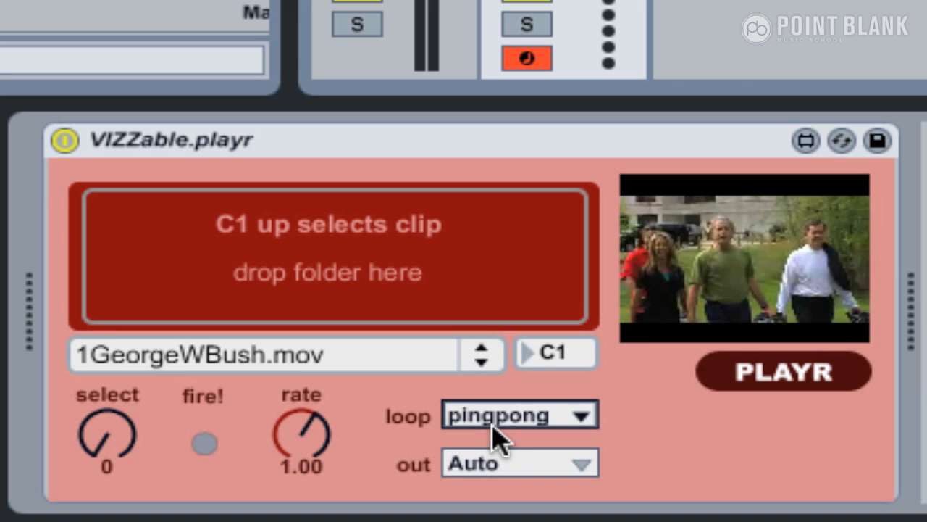
{"action": "left_click", "coordinate": [520, 415]}
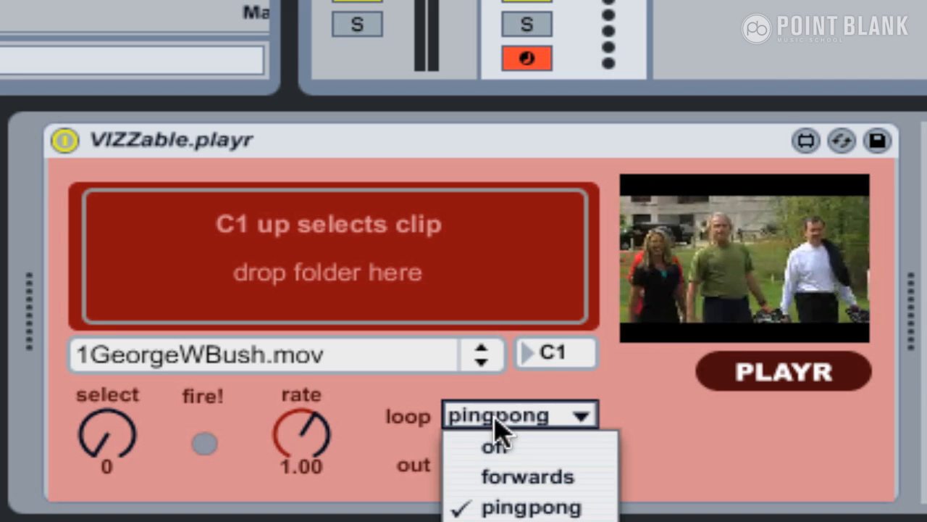
{"action": "left_click", "coordinate": [495, 445]}
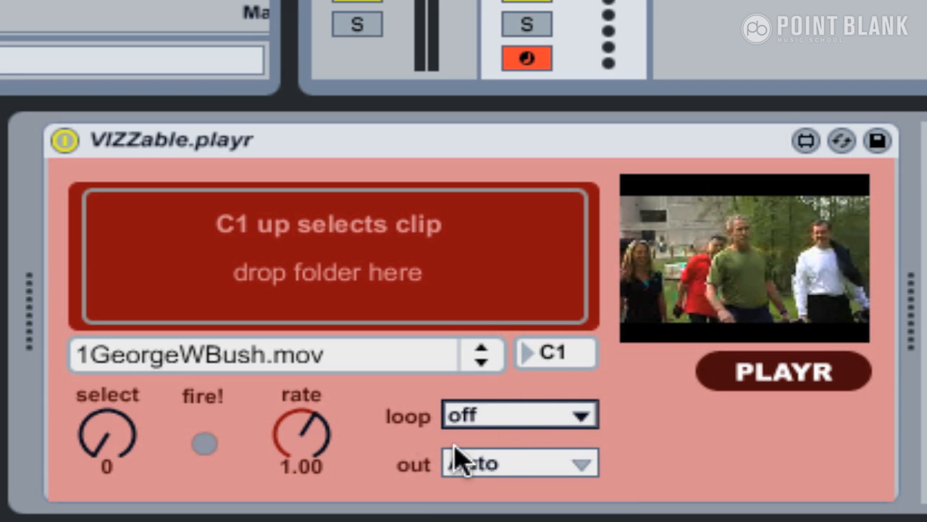
{"action": "mouse_move", "coordinate": [768, 300]}
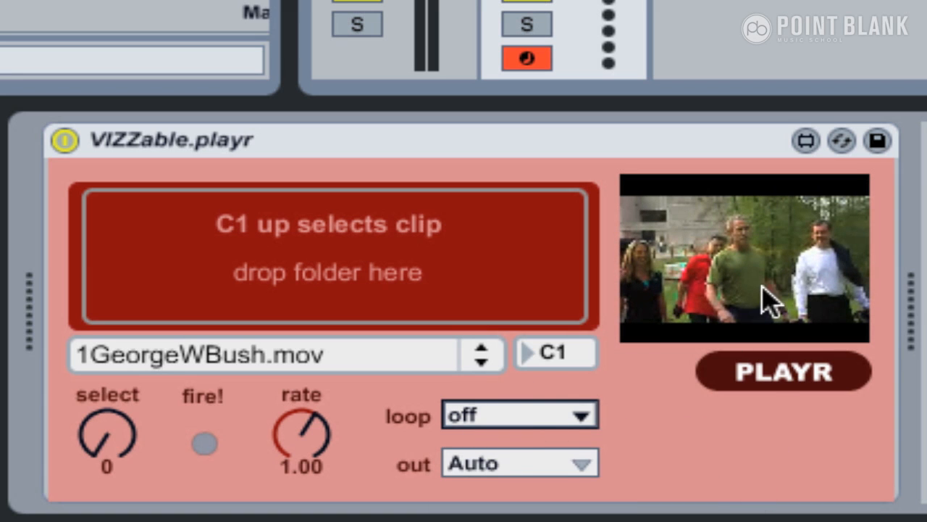
{"action": "mouse_move", "coordinate": [768, 304]}
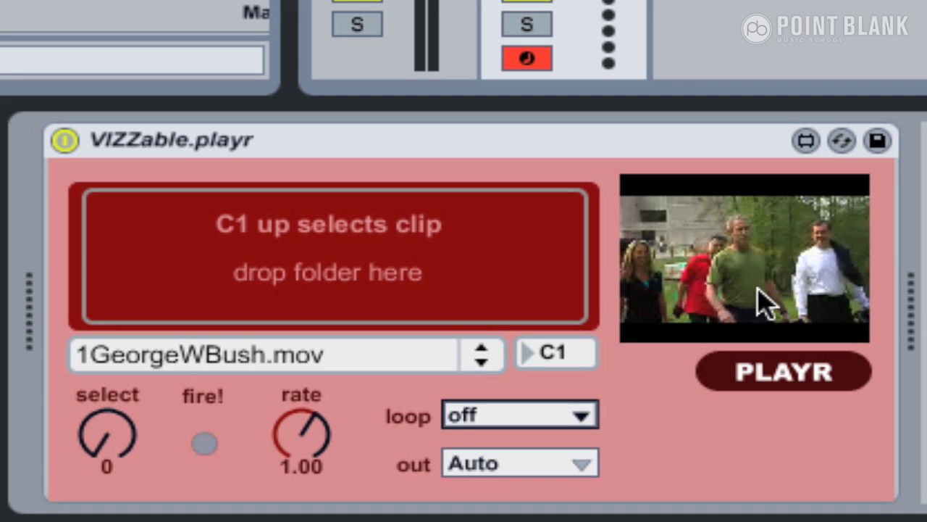
{"action": "mouse_move", "coordinate": [98, 428]}
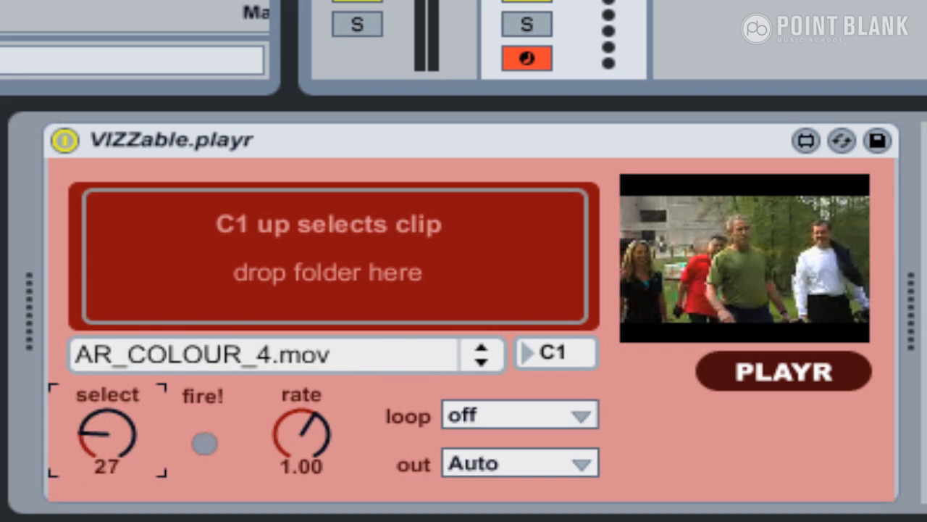
{"action": "left_click_drag", "start_coordinate": [108, 435], "coordinate": [107, 446]}
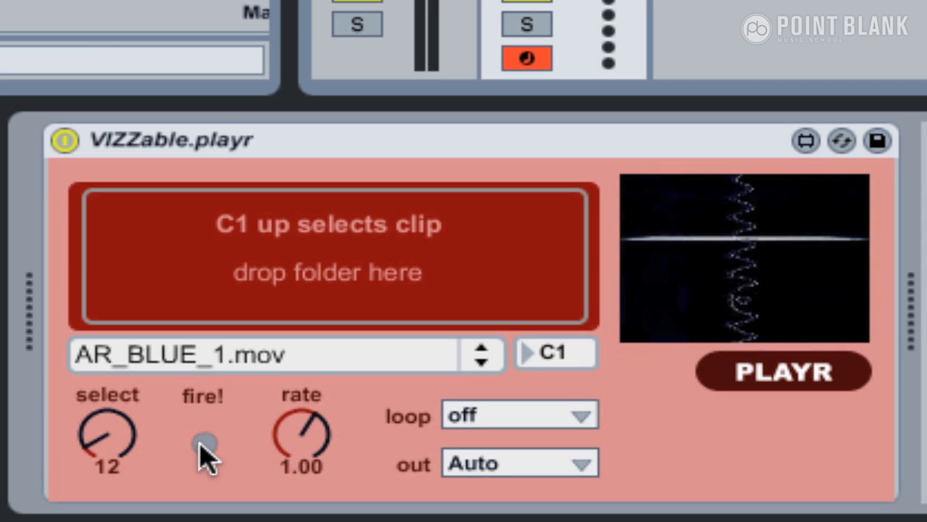
{"action": "mouse_move", "coordinate": [180, 274]}
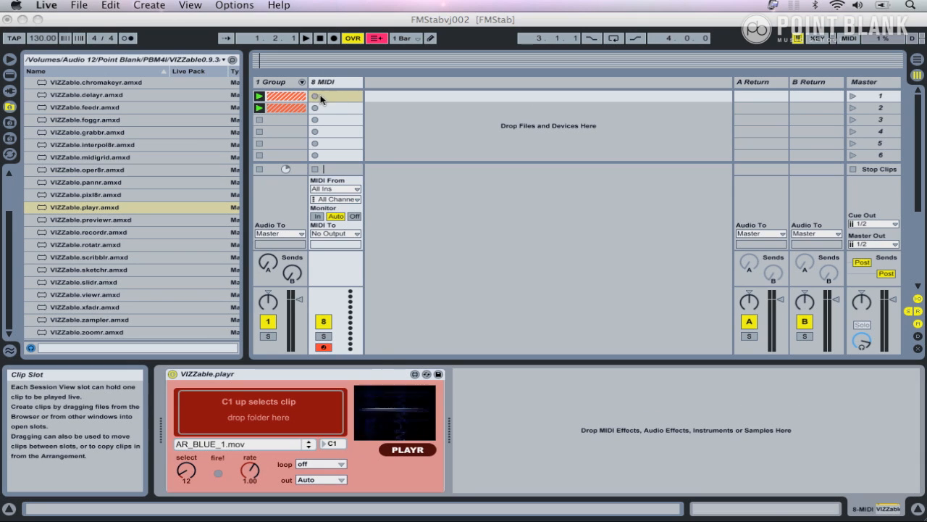
{"action": "mouse_move", "coordinate": [333, 253]}
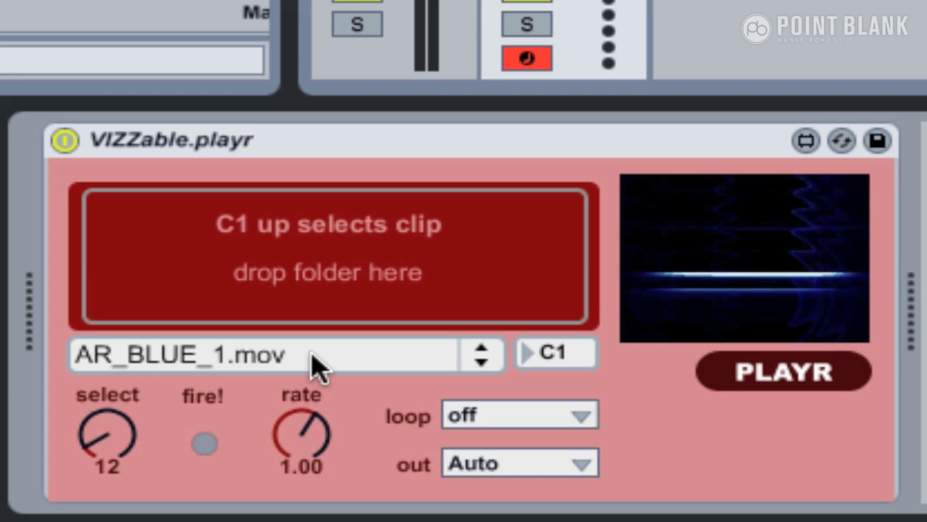
{"action": "mouse_move", "coordinate": [323, 446]}
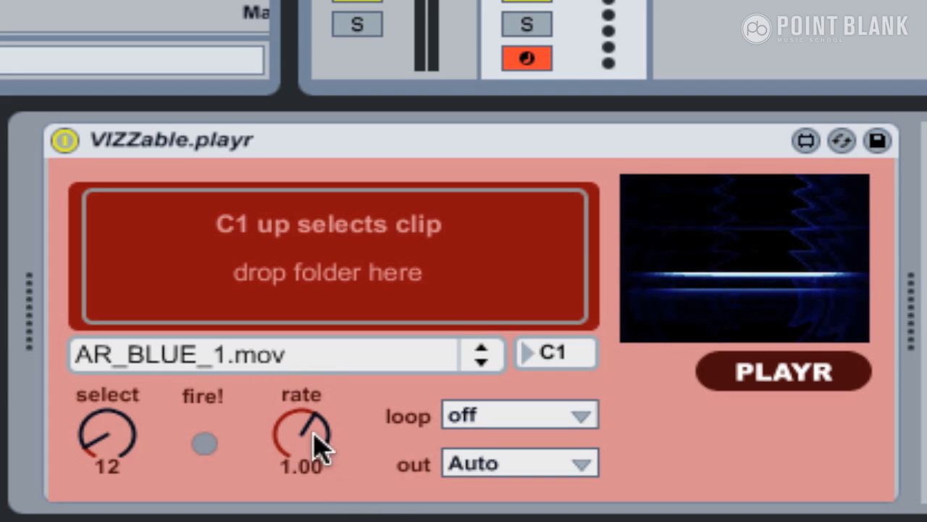
Sweep the playr rate knob slower and faster, then reset it to 1.00
{"action": "left_click_drag", "start_coordinate": [305, 431], "coordinate": [304, 478]}
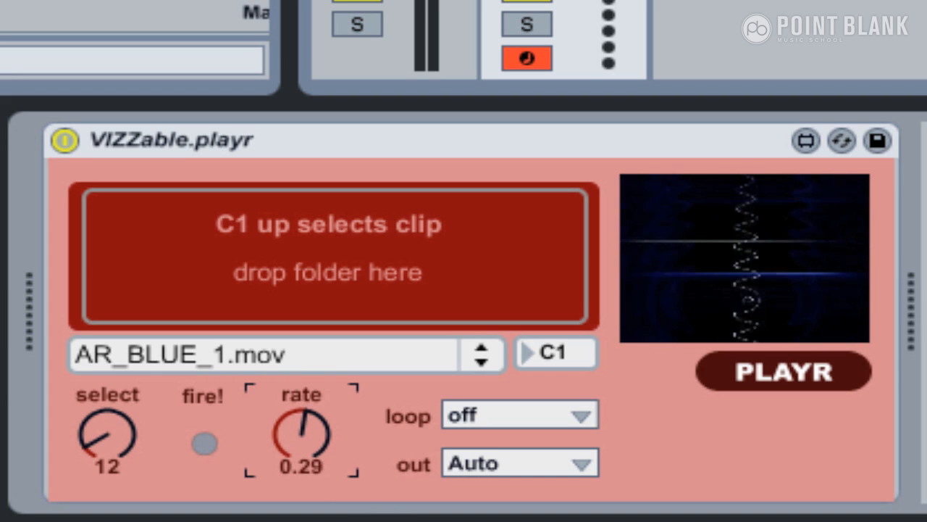
{"action": "left_click_drag", "start_coordinate": [301, 435], "coordinate": [311, 406]}
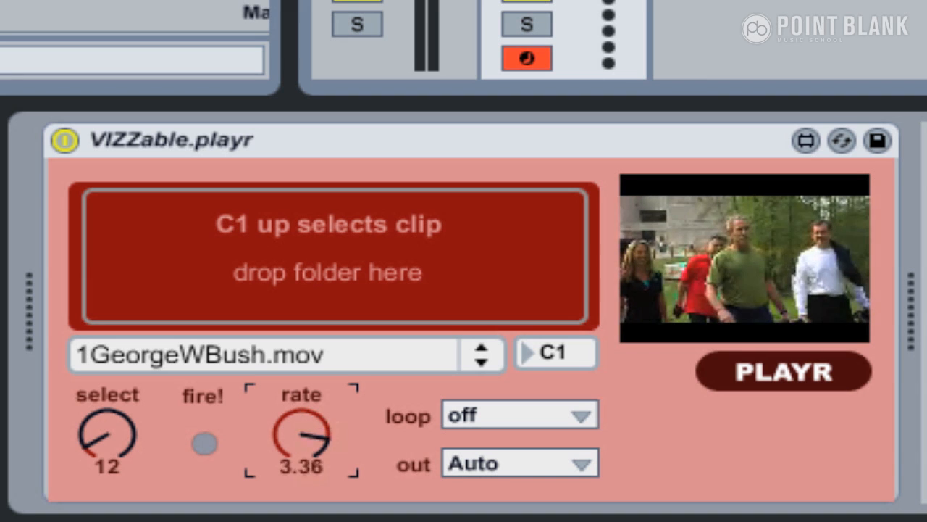
{"action": "left_click_drag", "start_coordinate": [304, 435], "coordinate": [312, 420]}
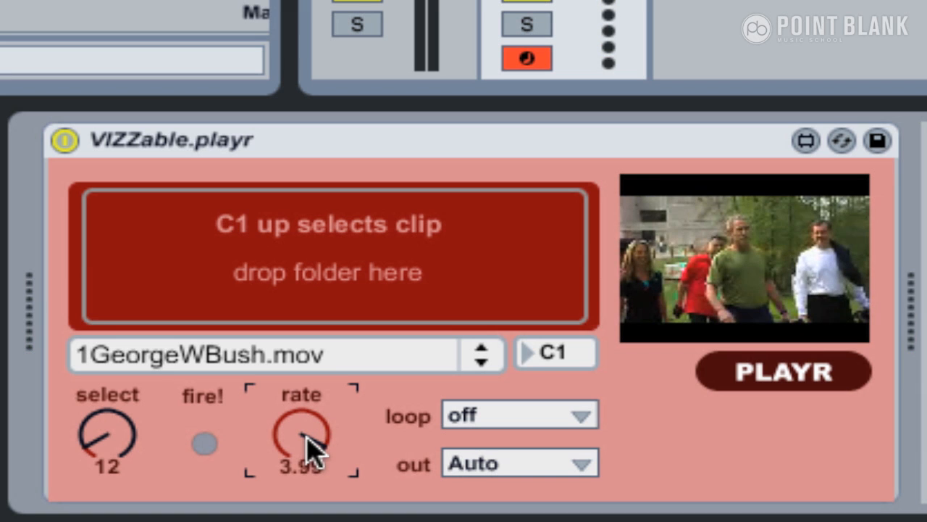
{"action": "left_click_drag", "start_coordinate": [300, 435], "coordinate": [300, 456]}
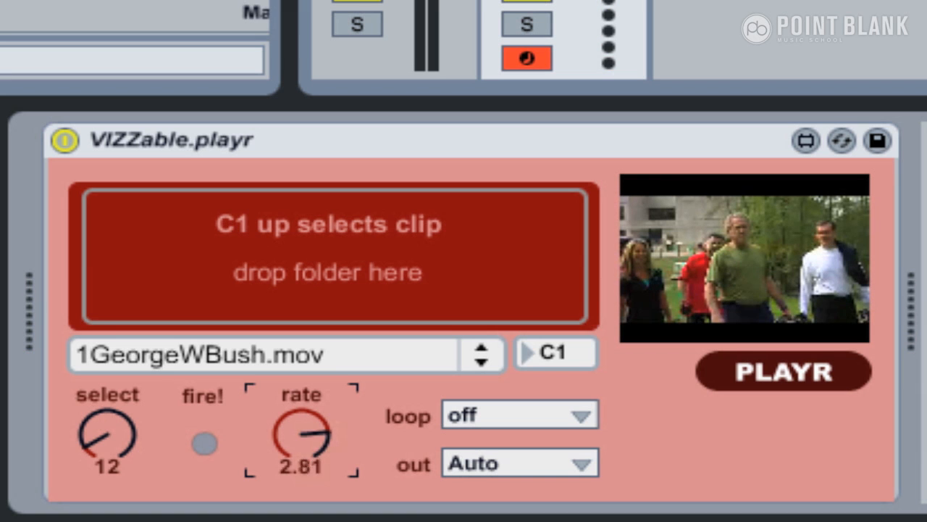
{"action": "left_click_drag", "start_coordinate": [301, 435], "coordinate": [312, 445]}
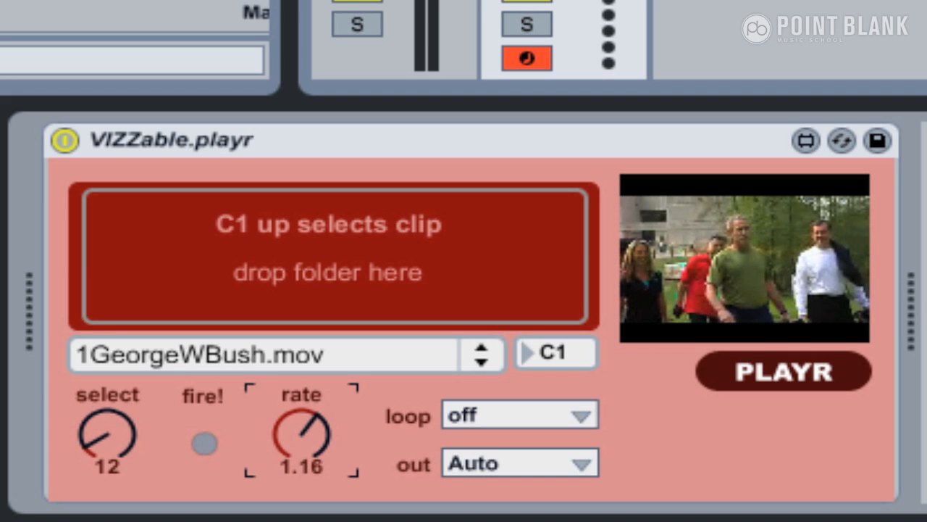
{"action": "left_click_drag", "start_coordinate": [311, 431], "coordinate": [316, 434]}
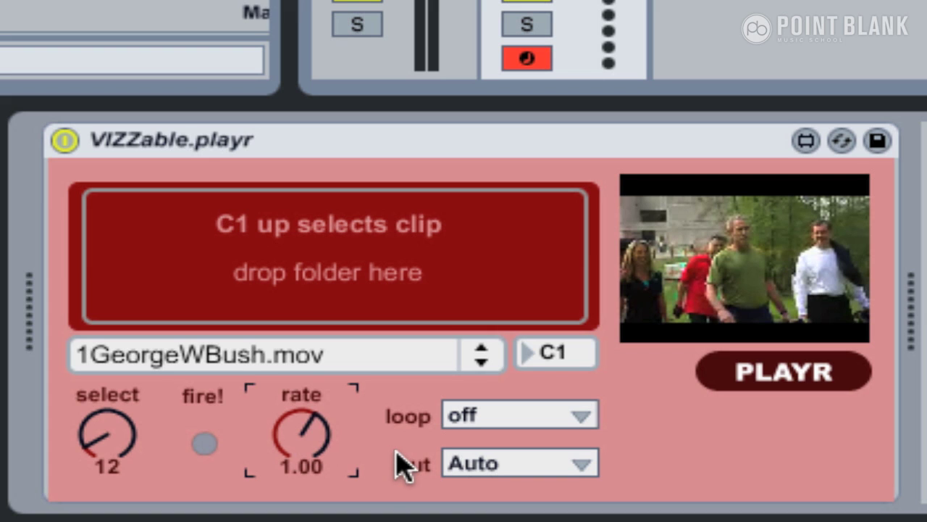
{"action": "mouse_move", "coordinate": [638, 271]}
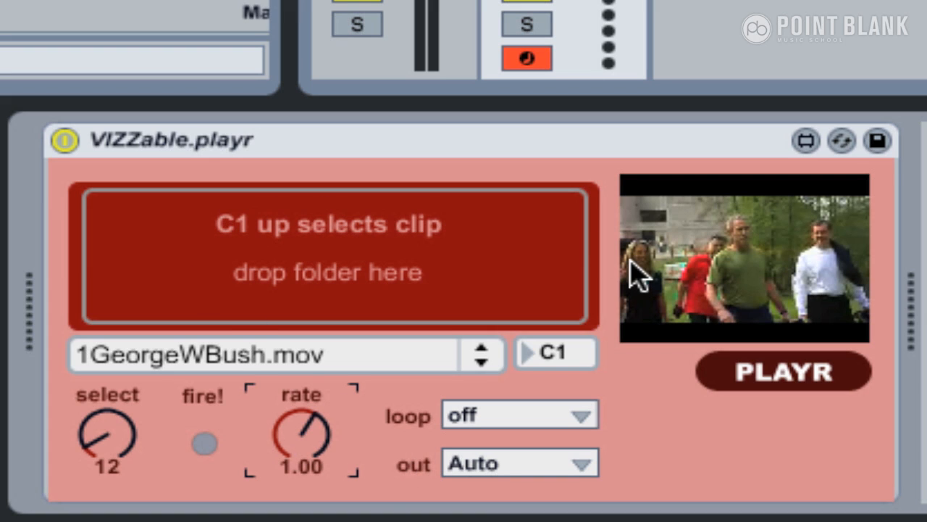
{"action": "mouse_move", "coordinate": [542, 283]}
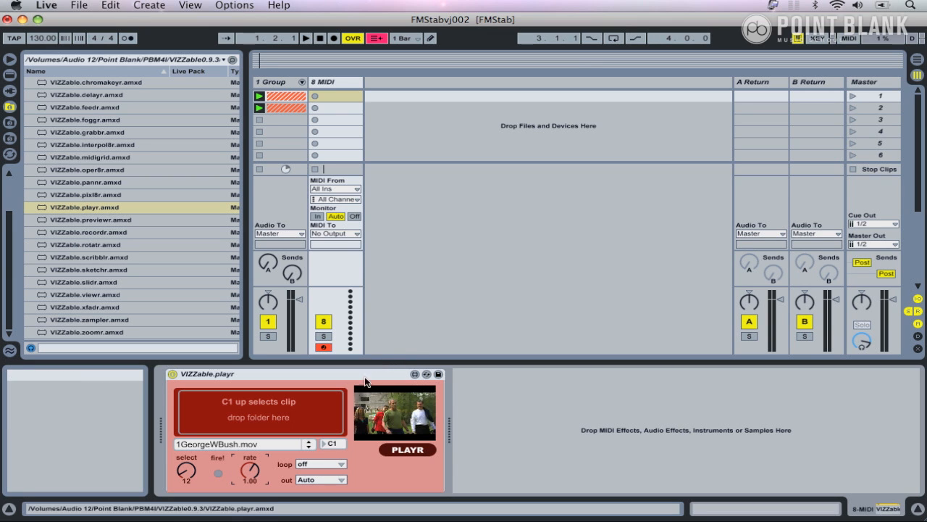
{"action": "mouse_move", "coordinate": [275, 163]}
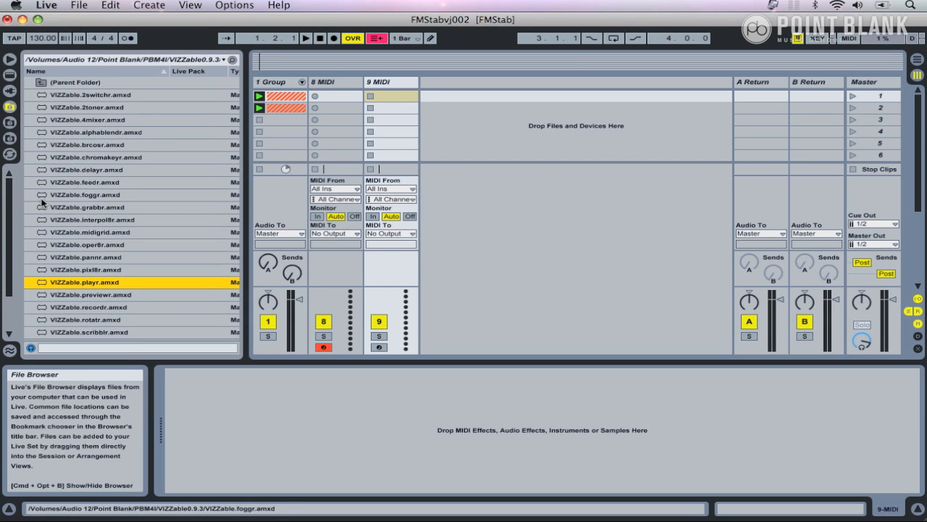
Load VIZZable.grabbr.amxd onto the new MIDI track 9 to show the webcam feed
{"action": "left_click", "coordinate": [85, 207]}
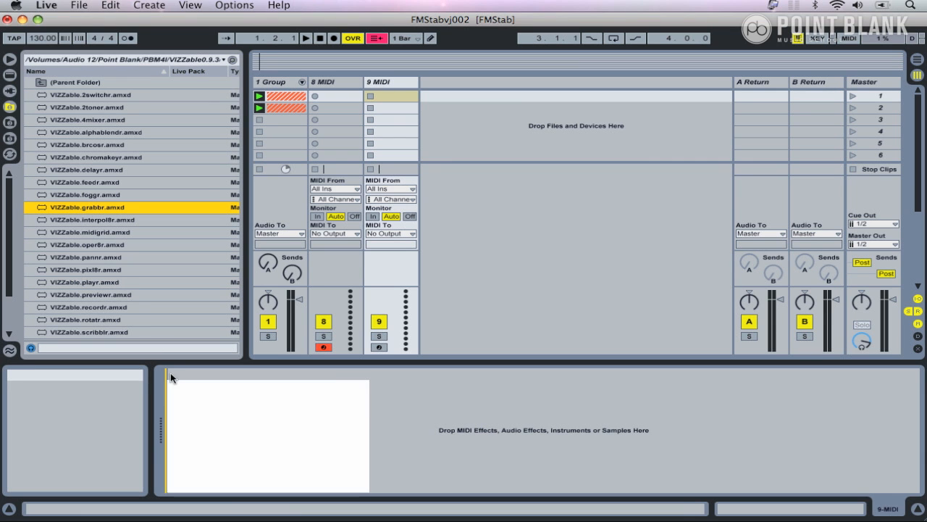
{"action": "double_click", "coordinate": [89, 207]}
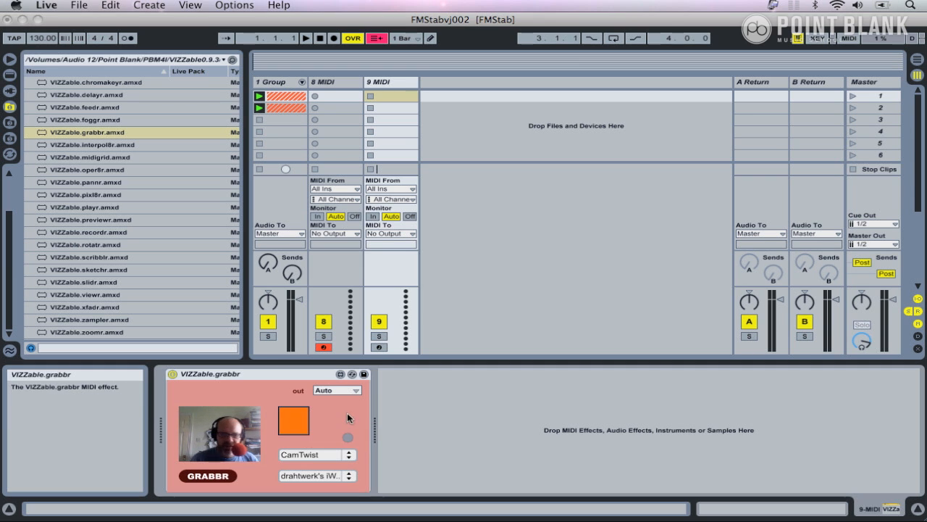
{"action": "mouse_move", "coordinate": [89, 244]}
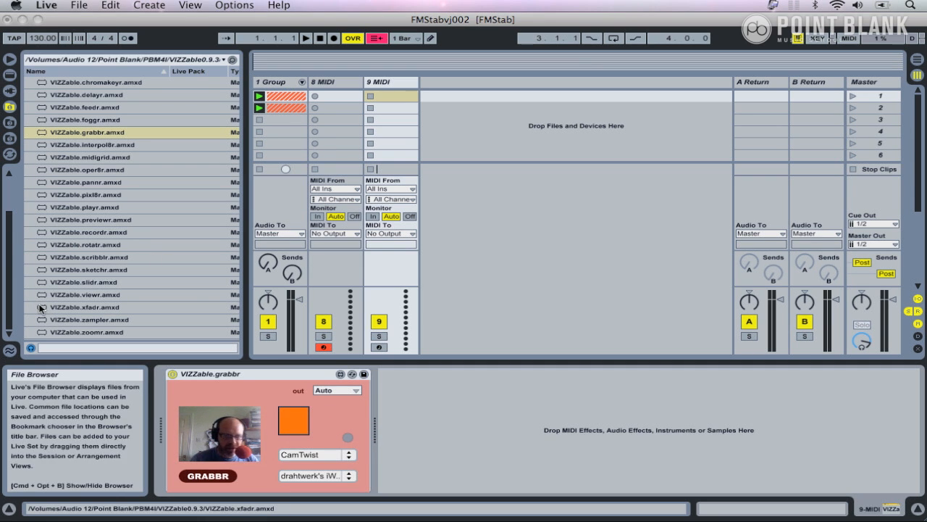
{"action": "left_click", "coordinate": [83, 307]}
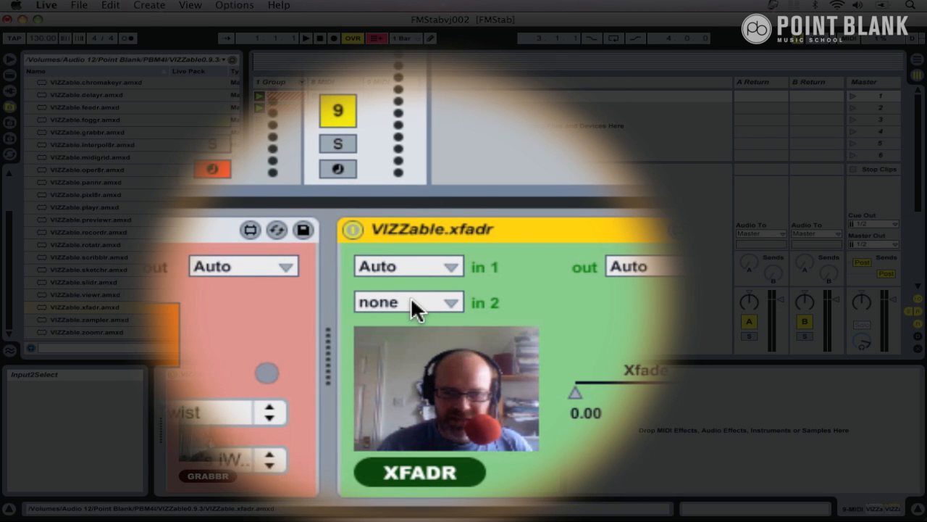
Set xfadr's in 2 to video2 and route track 8's playr output to video2
{"action": "left_click", "coordinate": [408, 302]}
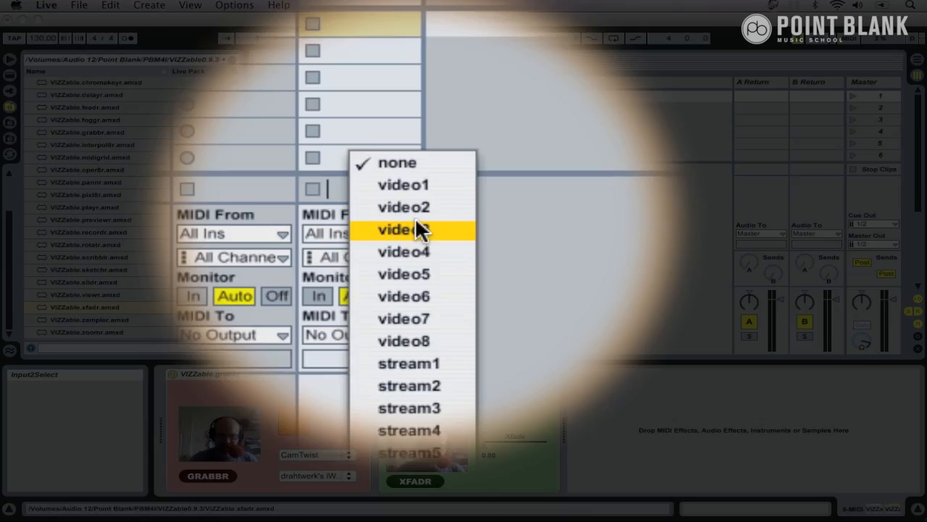
{"action": "left_click", "coordinate": [403, 206]}
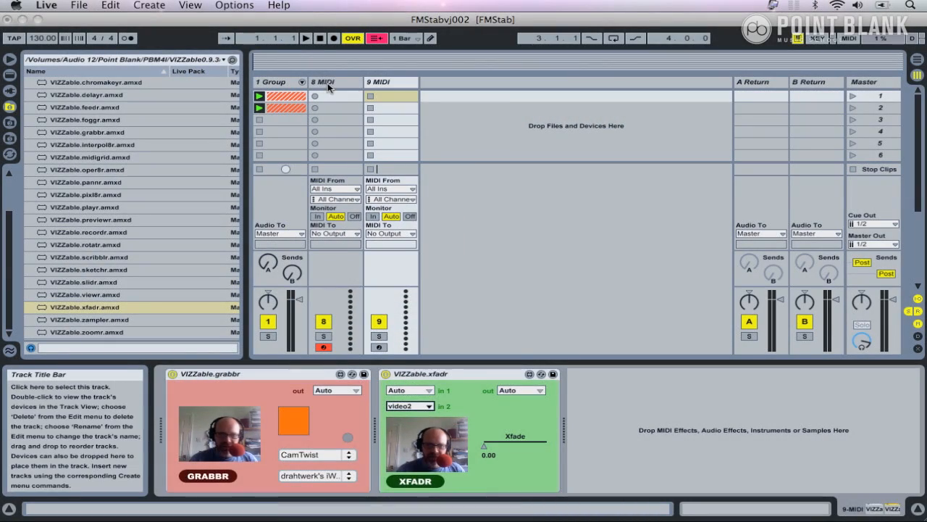
{"action": "left_click", "coordinate": [324, 82]}
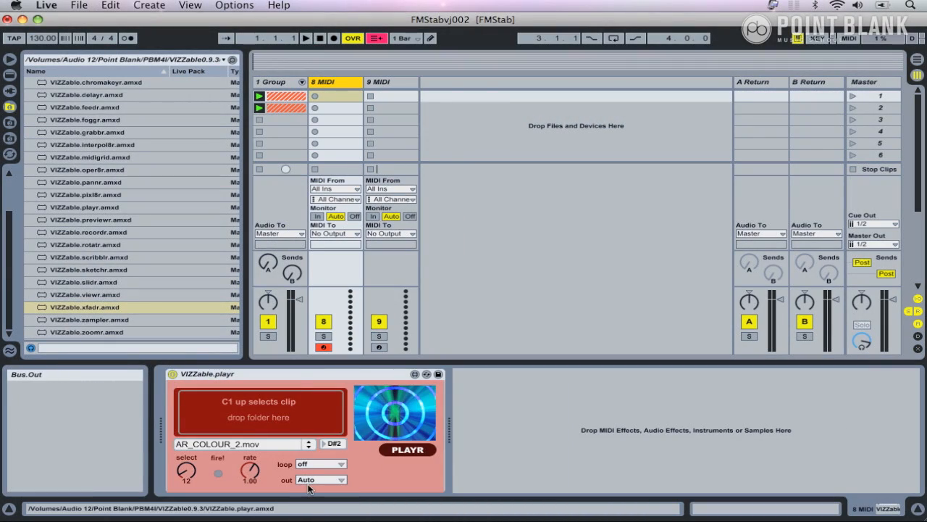
{"action": "left_click", "coordinate": [319, 479]}
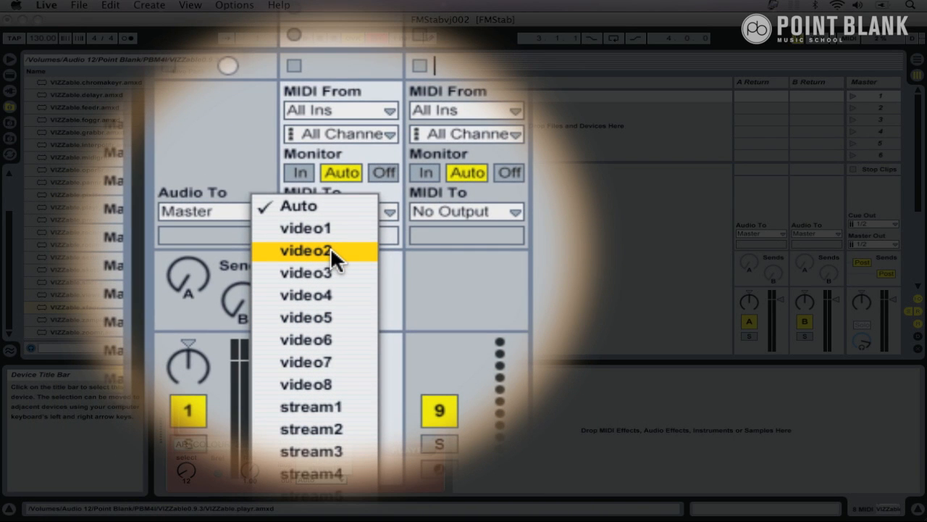
{"action": "left_click", "coordinate": [305, 250]}
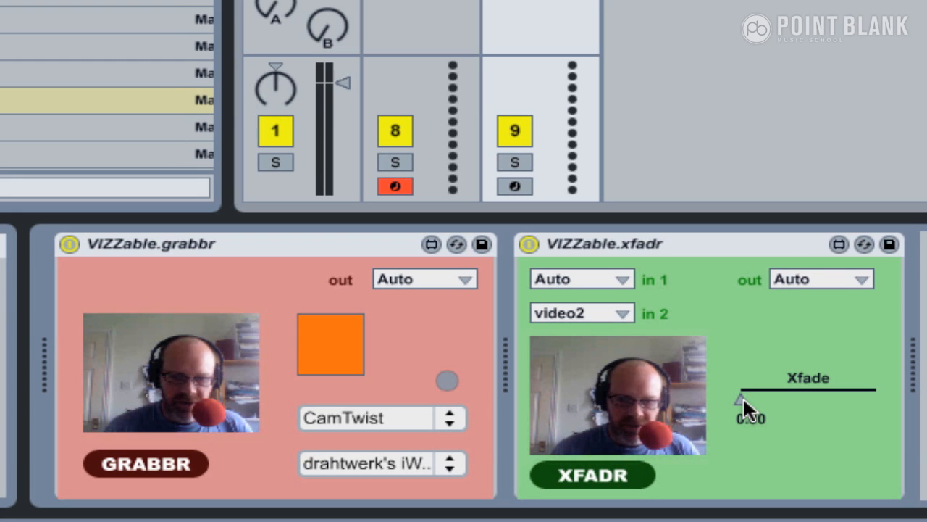
Sweep the xfadr crossfade between webcam and playr clip, ending at 0.00
{"action": "left_click_drag", "start_coordinate": [739, 399], "coordinate": [803, 399]}
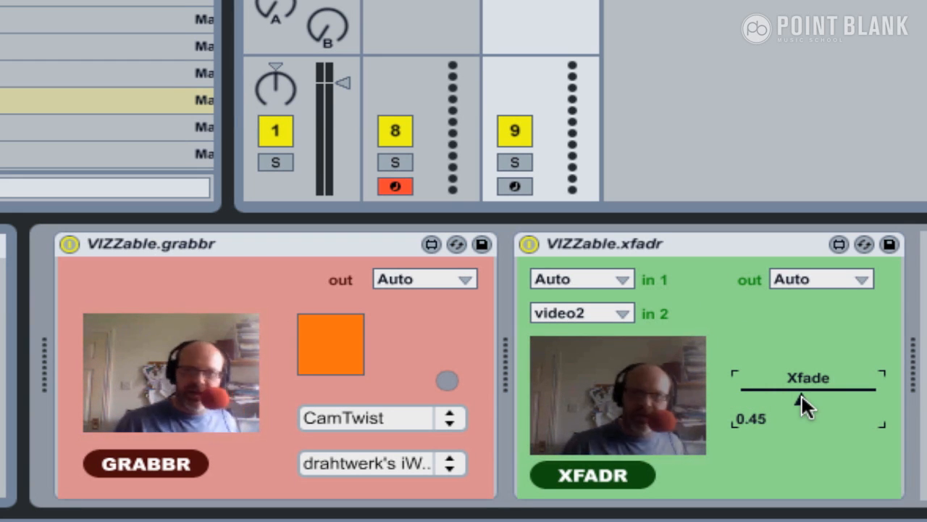
{"action": "left_click_drag", "start_coordinate": [801, 403], "coordinate": [804, 399]}
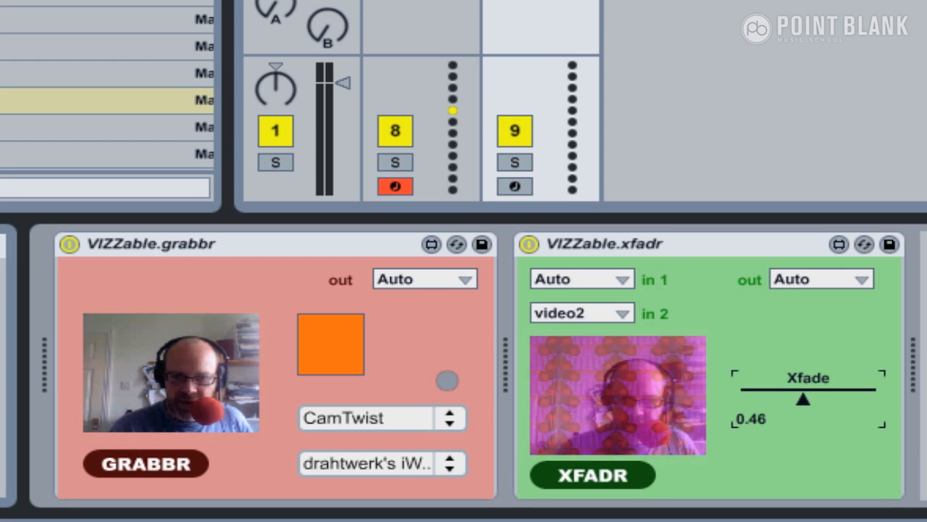
{"action": "left_click_drag", "start_coordinate": [804, 398], "coordinate": [866, 397]}
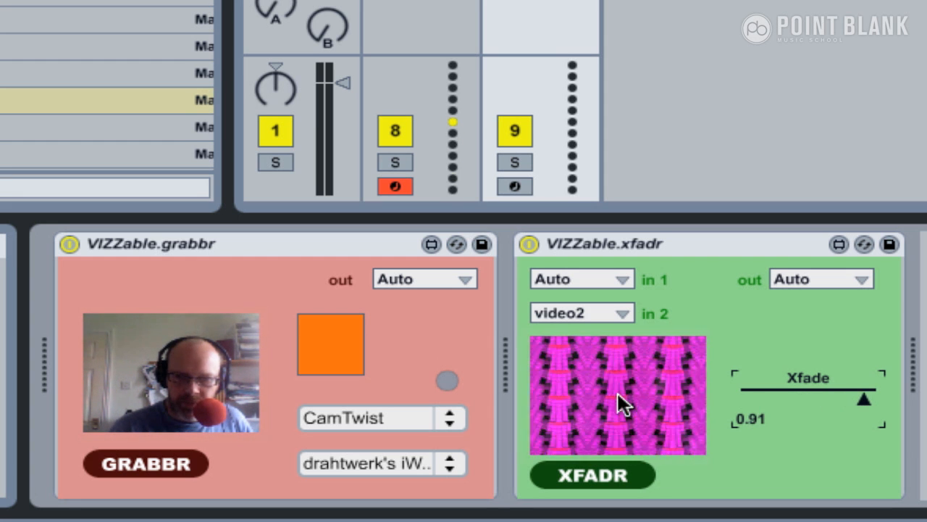
{"action": "left_click_drag", "start_coordinate": [865, 399], "coordinate": [849, 399]}
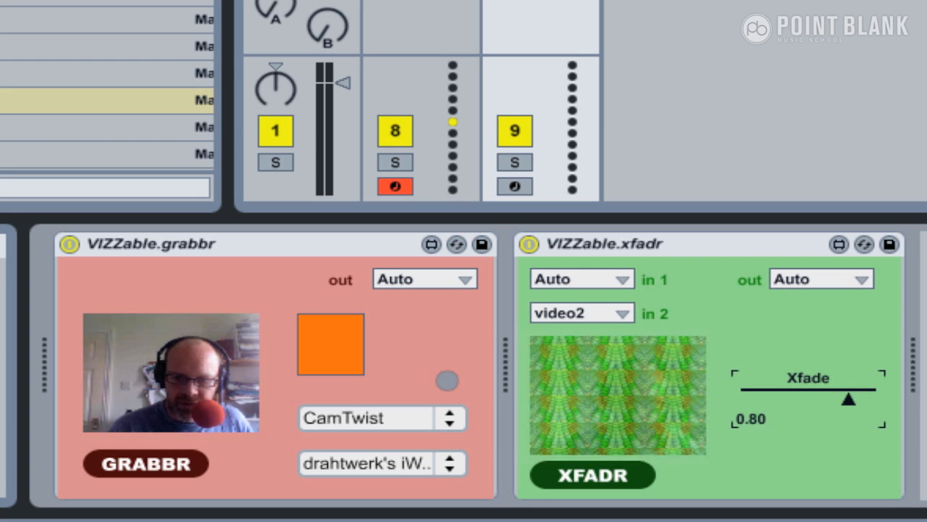
{"action": "left_click_drag", "start_coordinate": [850, 398], "coordinate": [778, 398]}
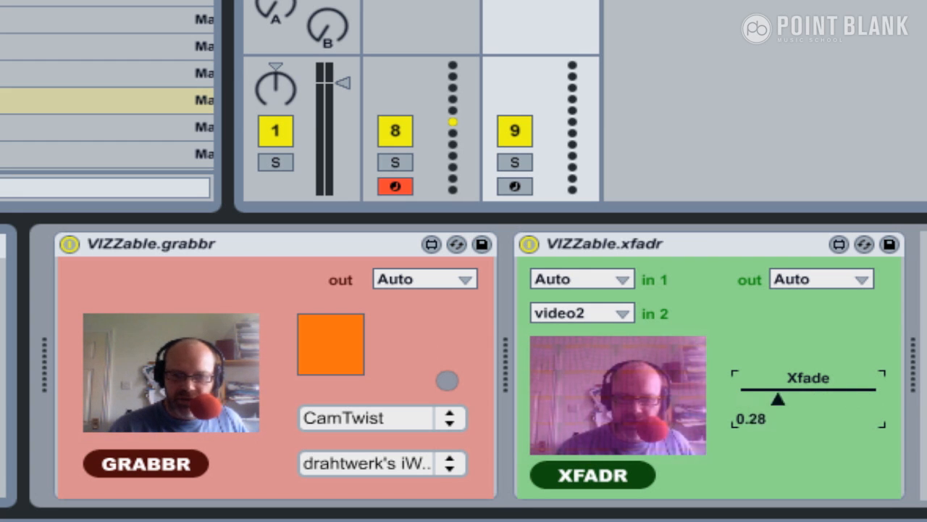
{"action": "left_click_drag", "start_coordinate": [779, 399], "coordinate": [752, 398]}
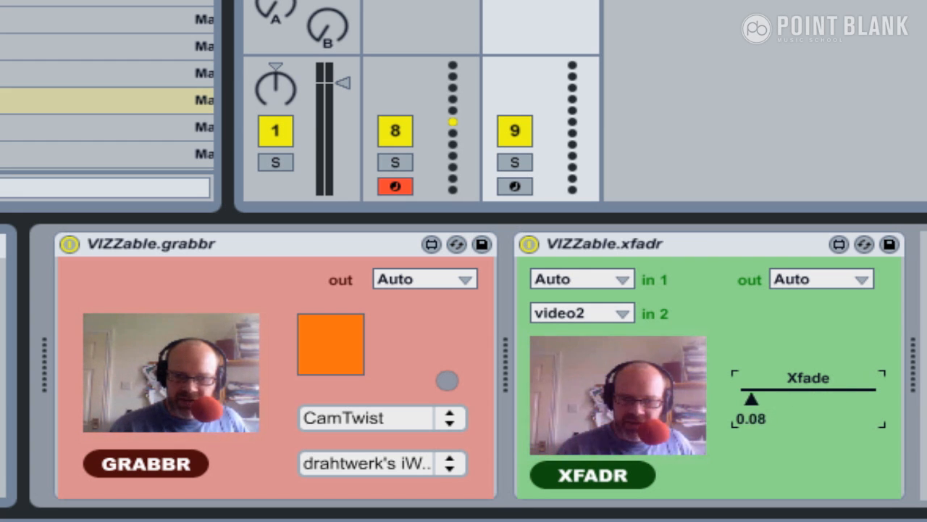
{"action": "left_click_drag", "start_coordinate": [753, 398], "coordinate": [876, 399]}
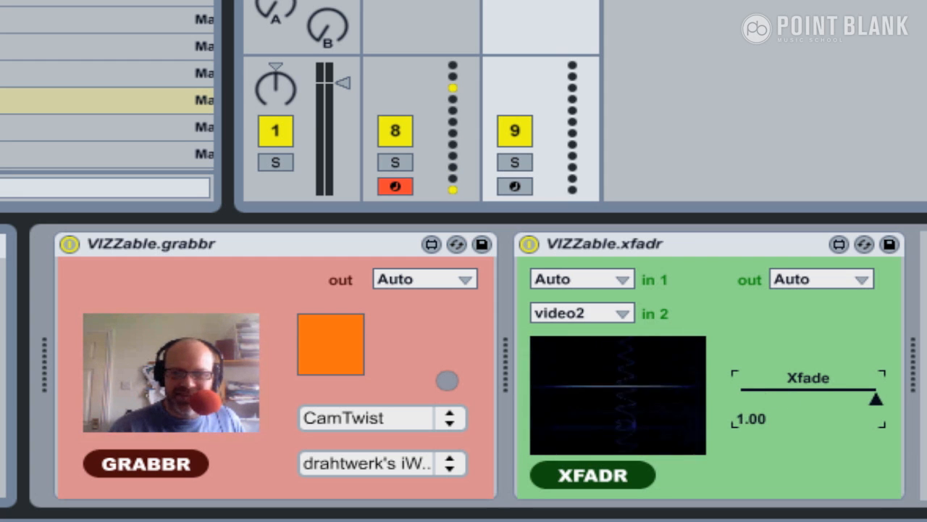
{"action": "left_click_drag", "start_coordinate": [875, 399], "coordinate": [742, 398]}
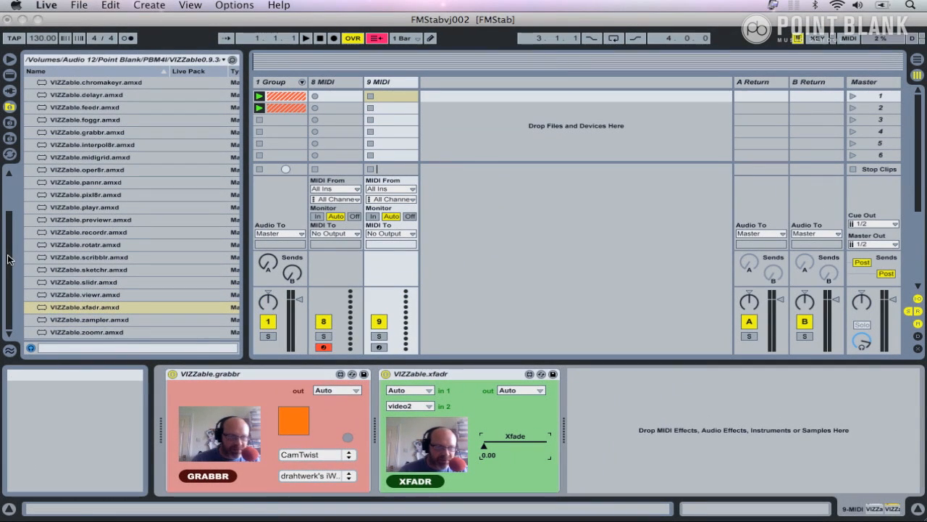
Add VIZZable viewr for the VIEWR2 window and replace xfadr with oper8r
{"action": "left_click", "coordinate": [85, 294]}
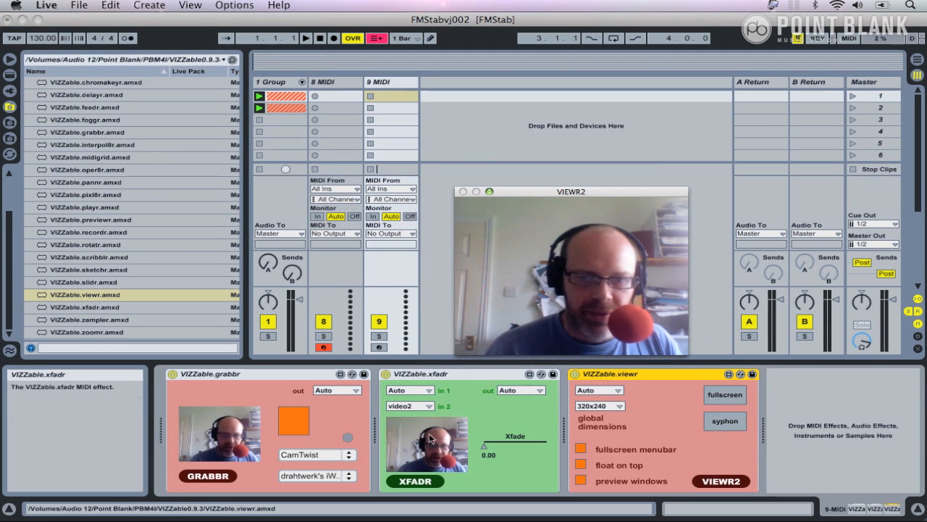
{"action": "left_click", "coordinate": [87, 306]}
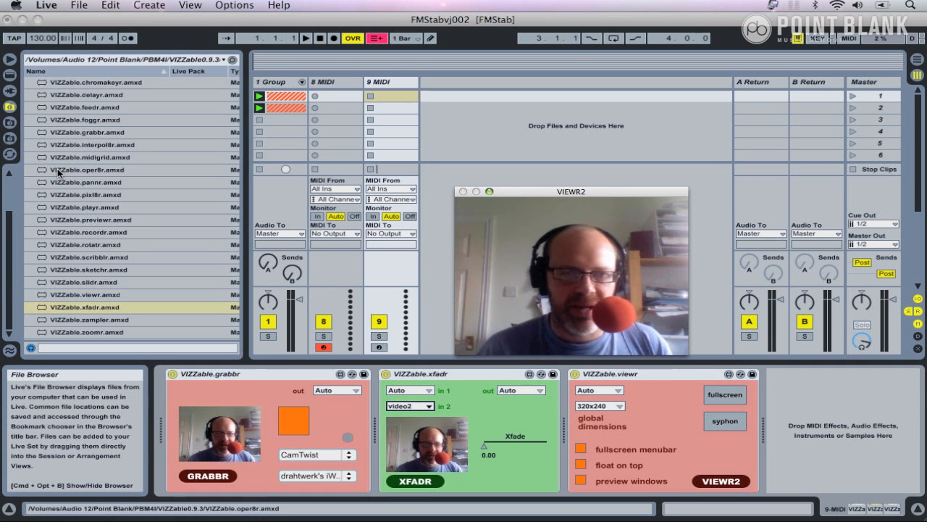
{"action": "left_click", "coordinate": [86, 169]}
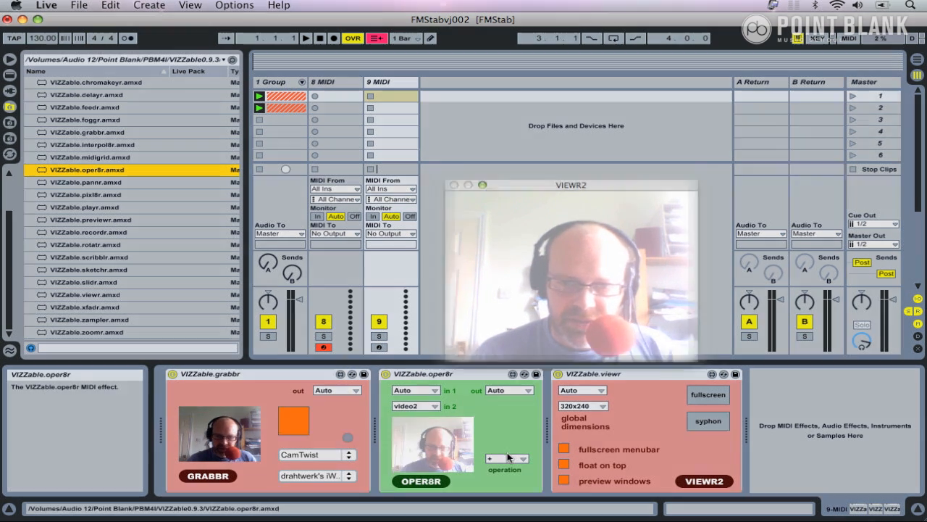
Set oper8r's operation to min and create a clip in track 8's first slot
{"action": "left_click", "coordinate": [520, 458]}
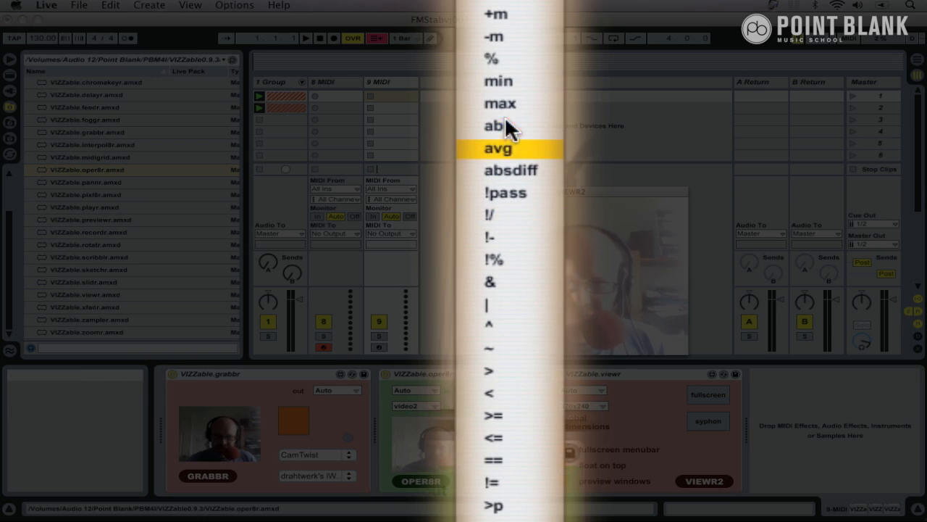
{"action": "left_click", "coordinate": [500, 81]}
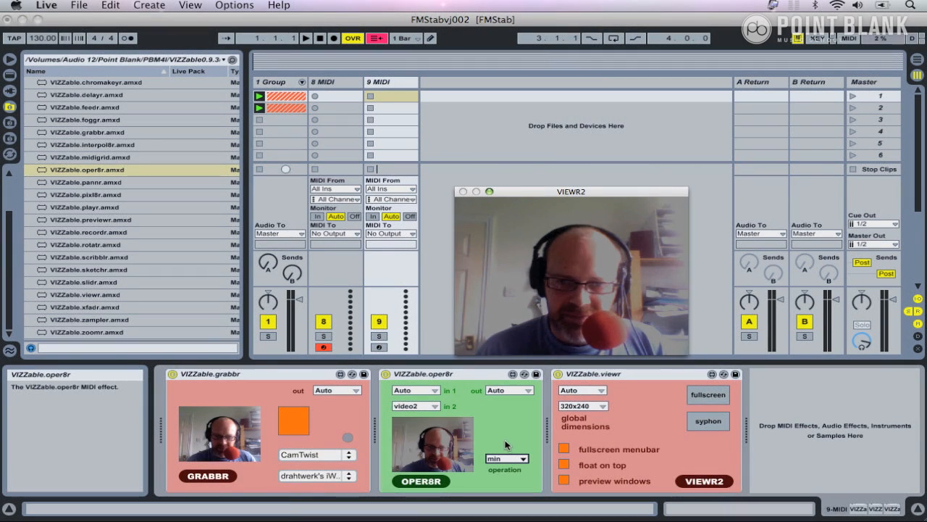
{"action": "left_click", "coordinate": [507, 458]}
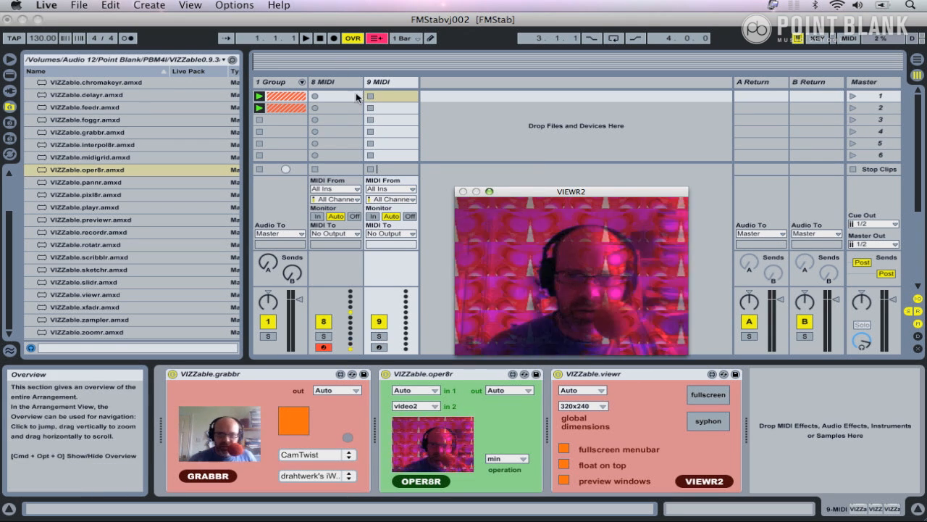
{"action": "left_click", "coordinate": [323, 81]}
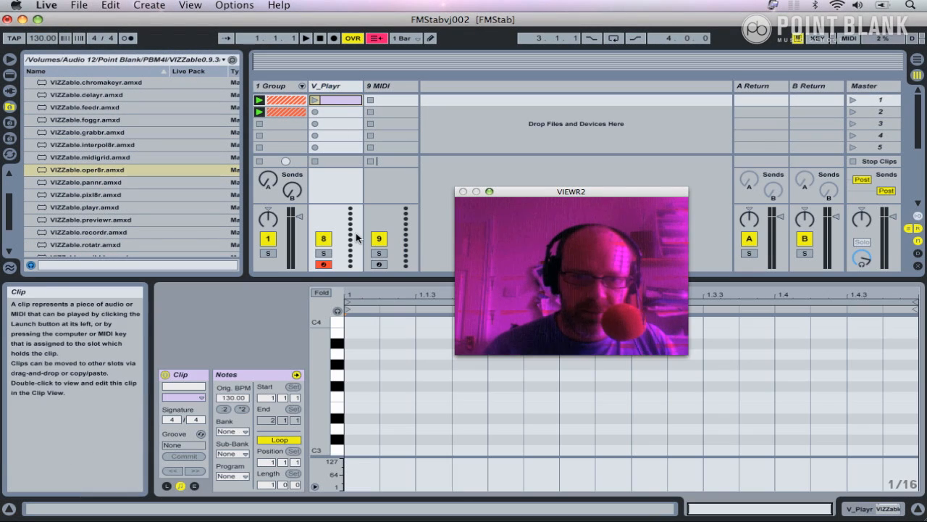
Add D2 notes to the V_Playr clip and launch it so the player video blends into VIEWR2
{"action": "left_click", "coordinate": [431, 37]}
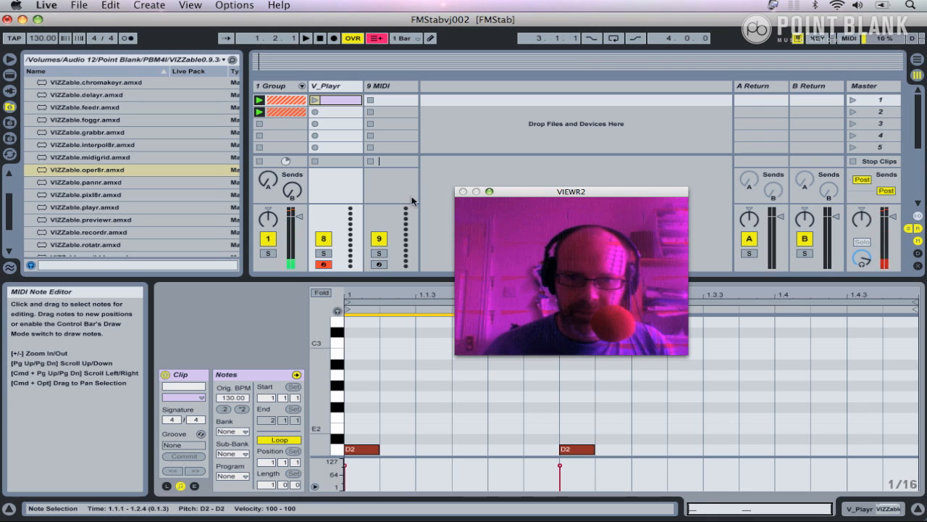
{"action": "left_click", "coordinate": [313, 99]}
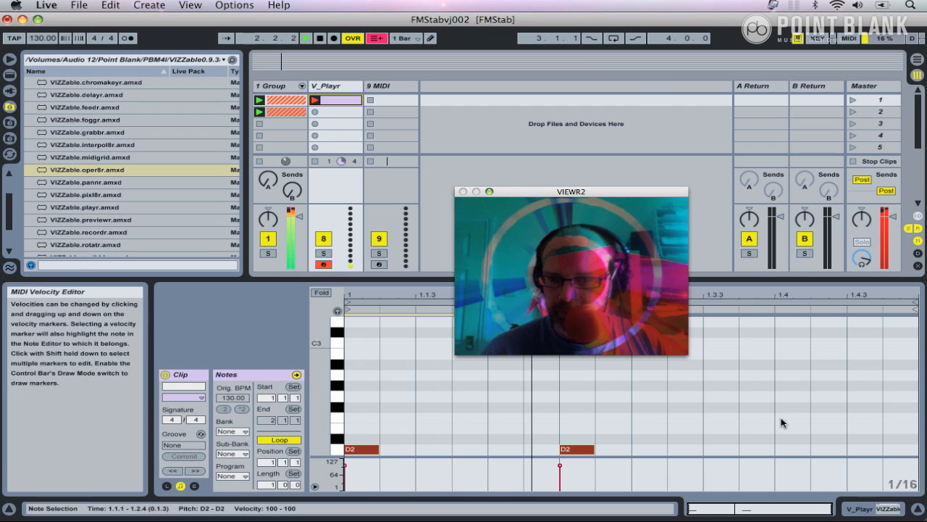
{"action": "left_click", "coordinate": [390, 86]}
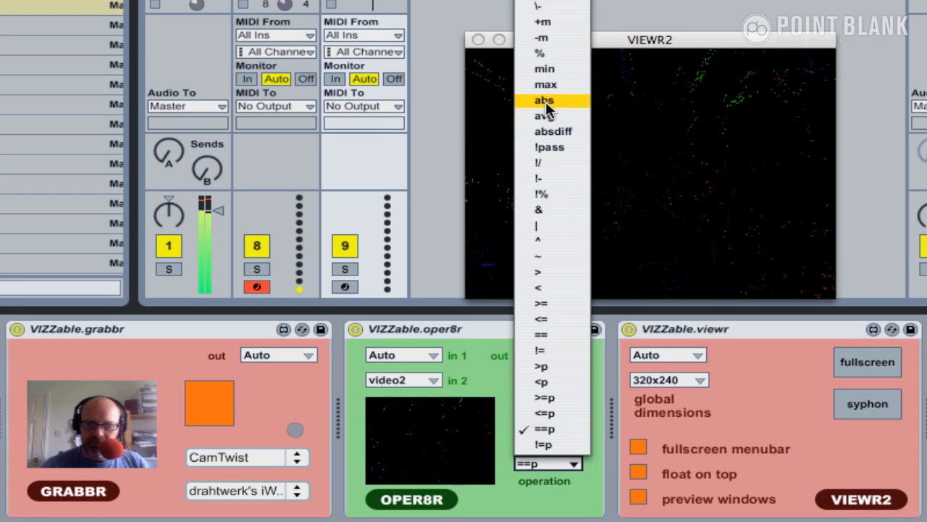
Switch oper8r's blend operation through abs and -m, then settle on absdiff
{"action": "left_click", "coordinate": [544, 100]}
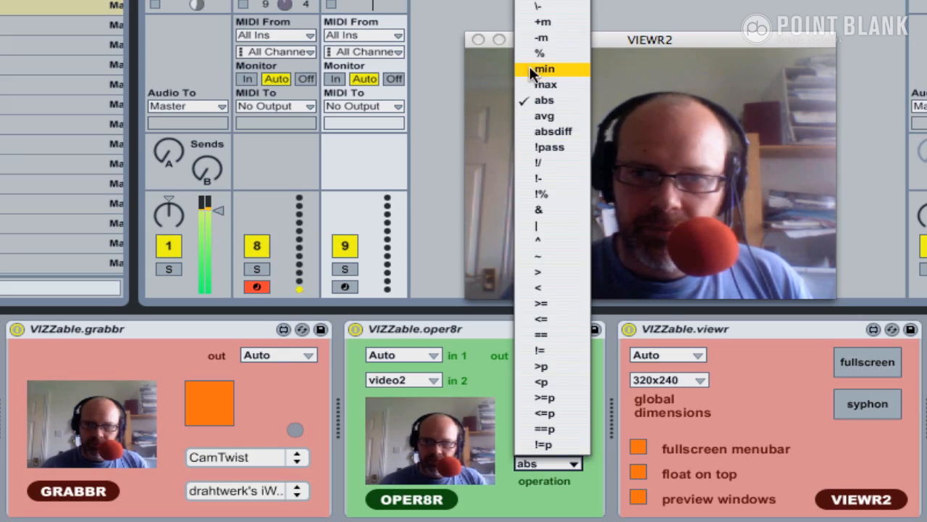
{"action": "left_click", "coordinate": [542, 37]}
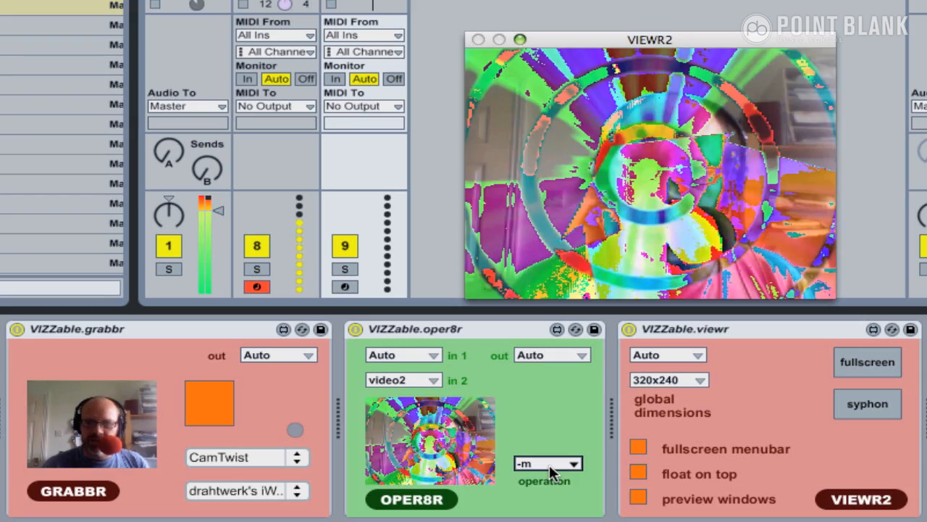
{"action": "left_click", "coordinate": [547, 463]}
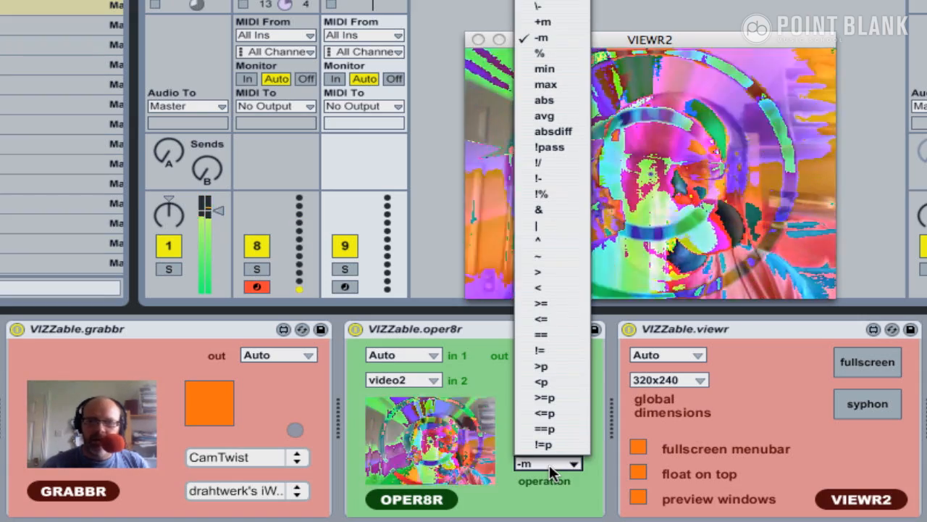
{"action": "mouse_move", "coordinate": [552, 131]}
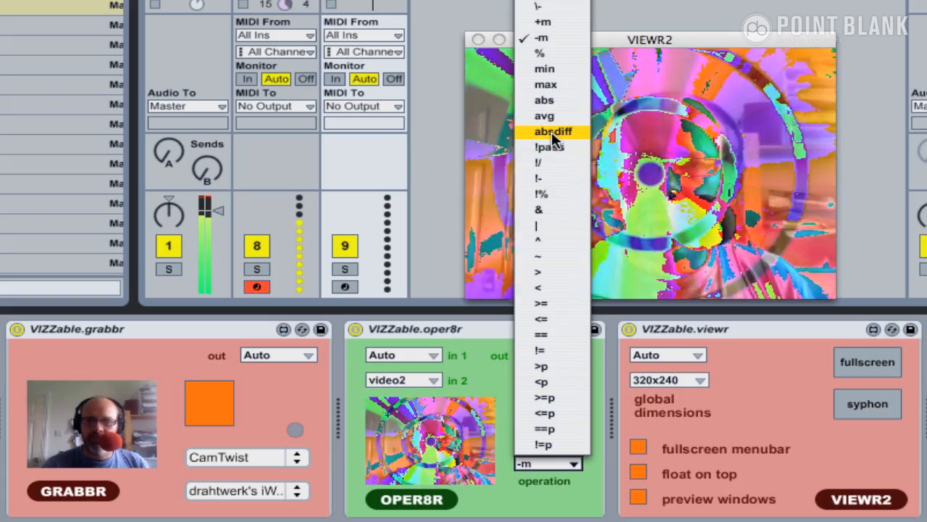
{"action": "left_click", "coordinate": [553, 131]}
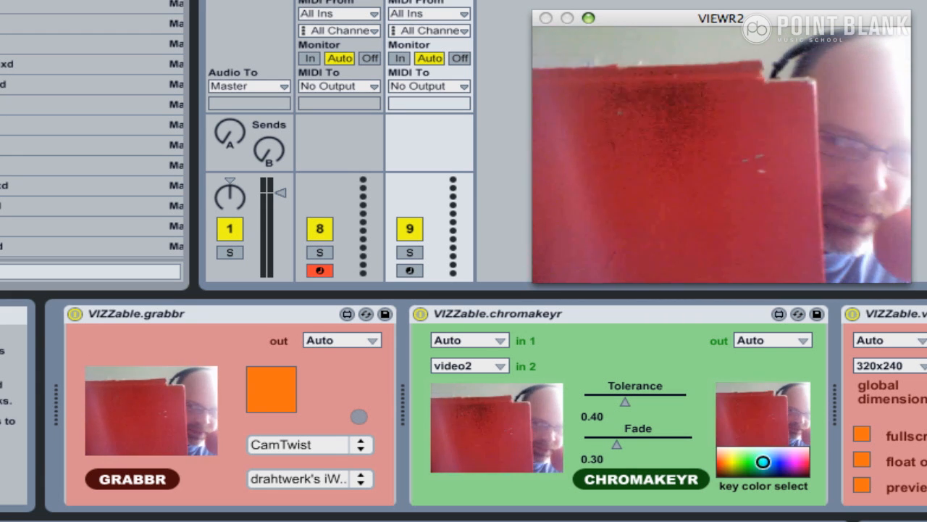
{"action": "mouse_move", "coordinate": [757, 417]}
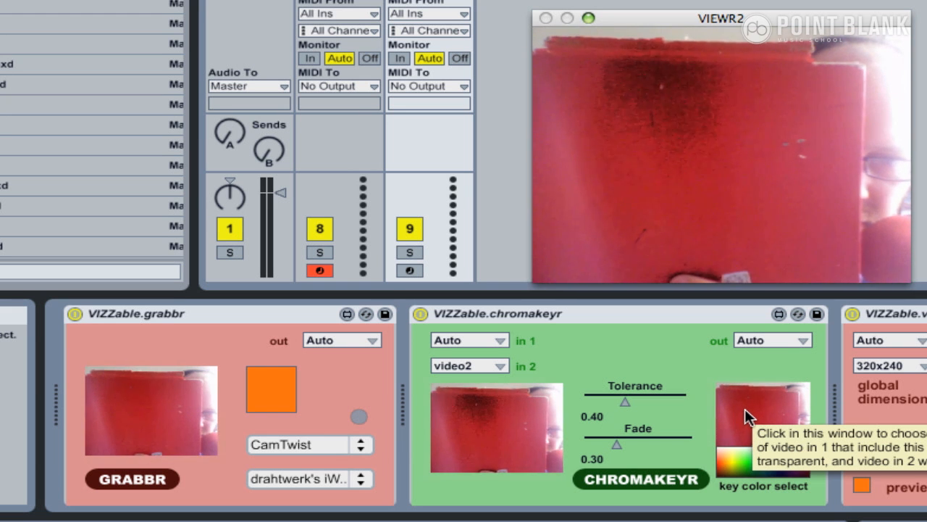
Sample the red board in chromakeyr's key color preview as the key colour
{"action": "left_click", "coordinate": [762, 427]}
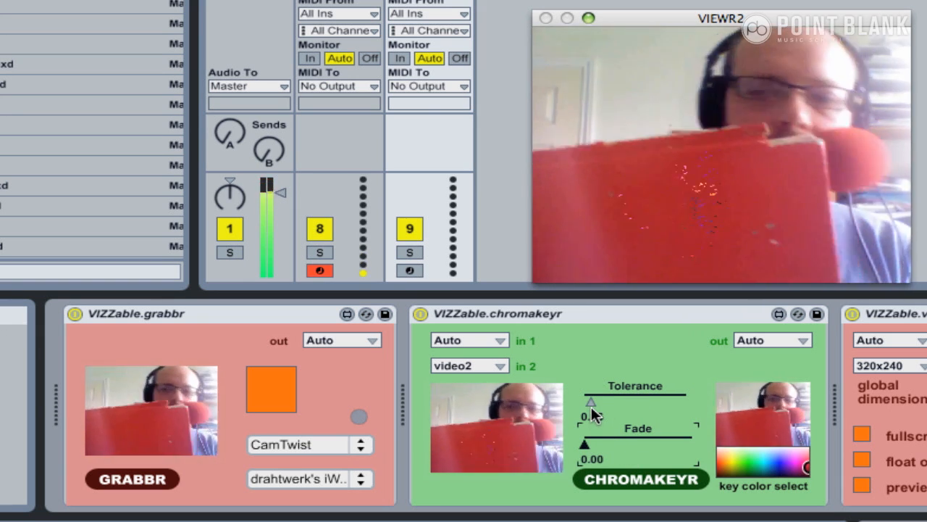
Drag chromakeyr's Tolerance slider up to 0.29, leaving fade at 0.00
{"action": "left_click_drag", "start_coordinate": [589, 402], "coordinate": [602, 402]}
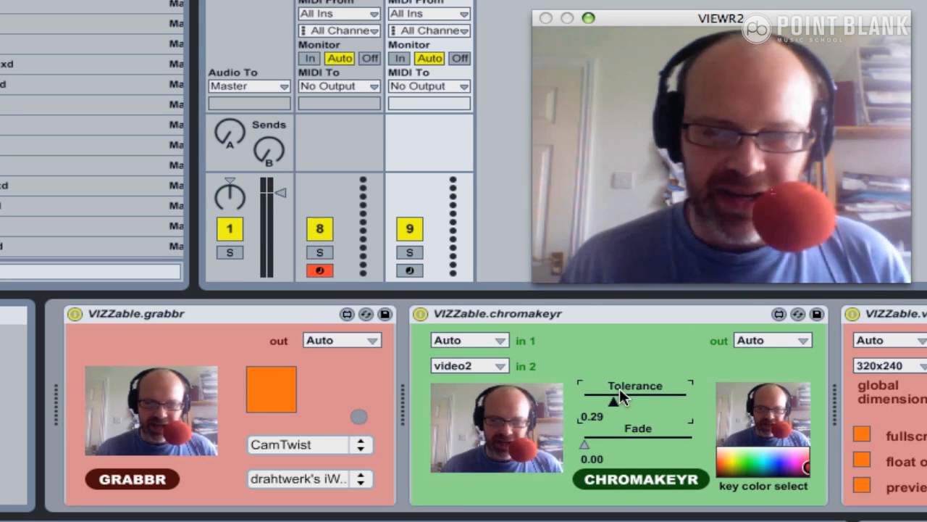
{"action": "mouse_move", "coordinate": [761, 420]}
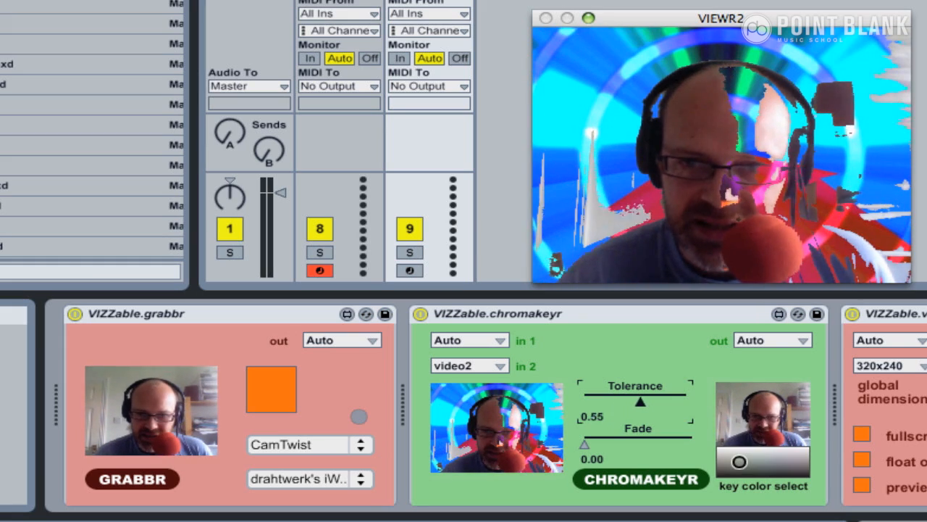
Tune chromakeyr's tolerance to 0.35 and remove the fade so the clip shows through
{"action": "left_click_drag", "start_coordinate": [667, 400], "coordinate": [627, 401]}
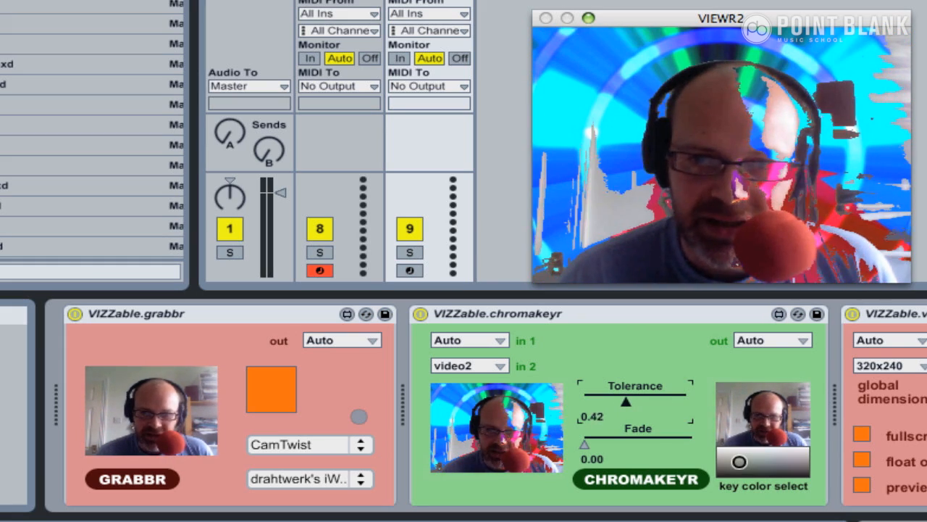
{"action": "left_click_drag", "start_coordinate": [626, 400], "coordinate": [594, 400]}
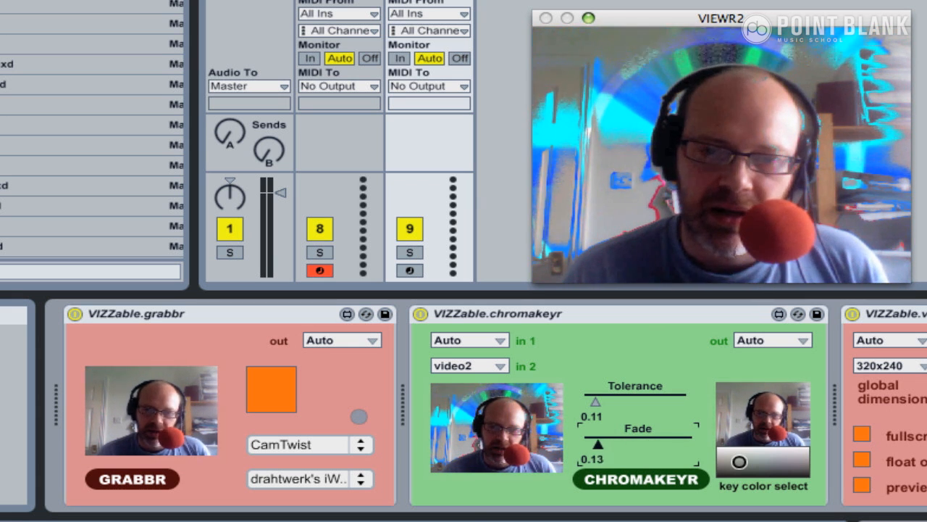
{"action": "left_click_drag", "start_coordinate": [616, 445], "coordinate": [584, 444]}
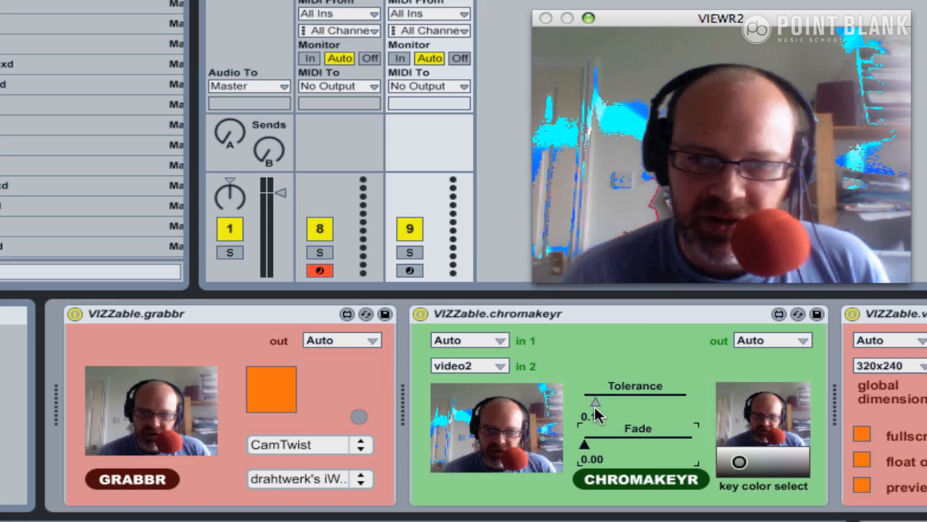
{"action": "left_click_drag", "start_coordinate": [596, 401], "coordinate": [614, 401]}
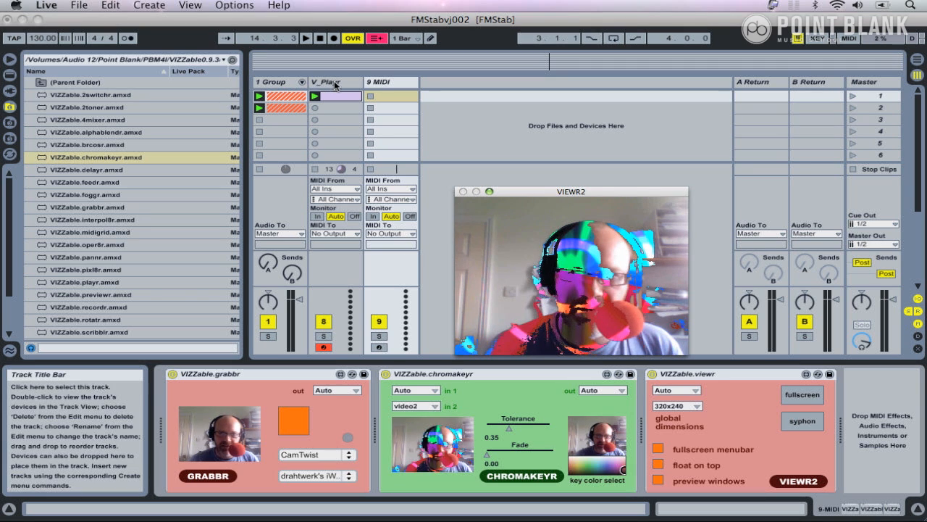
Show the V_Playr track's playr device and check it outputs AR_COLOUR_1.mov to video2
{"action": "left_click", "coordinate": [334, 82]}
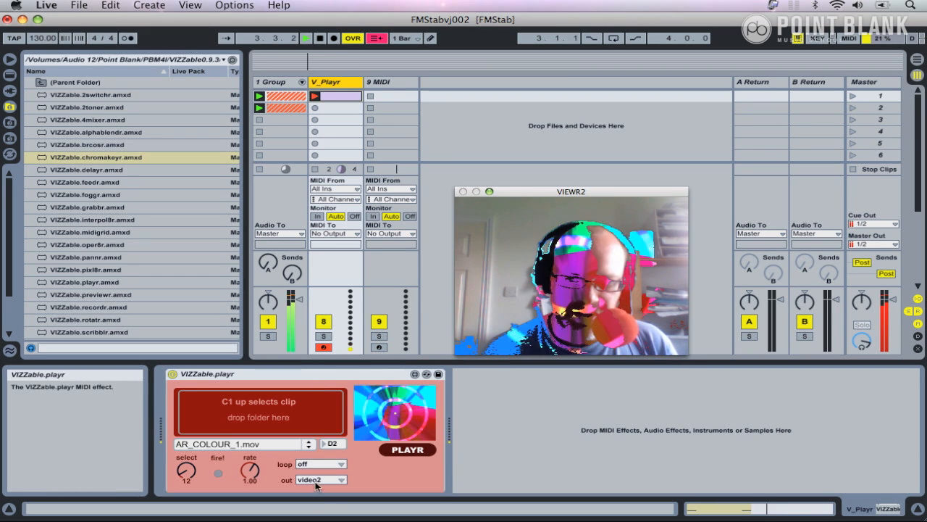
{"action": "left_click", "coordinate": [391, 82]}
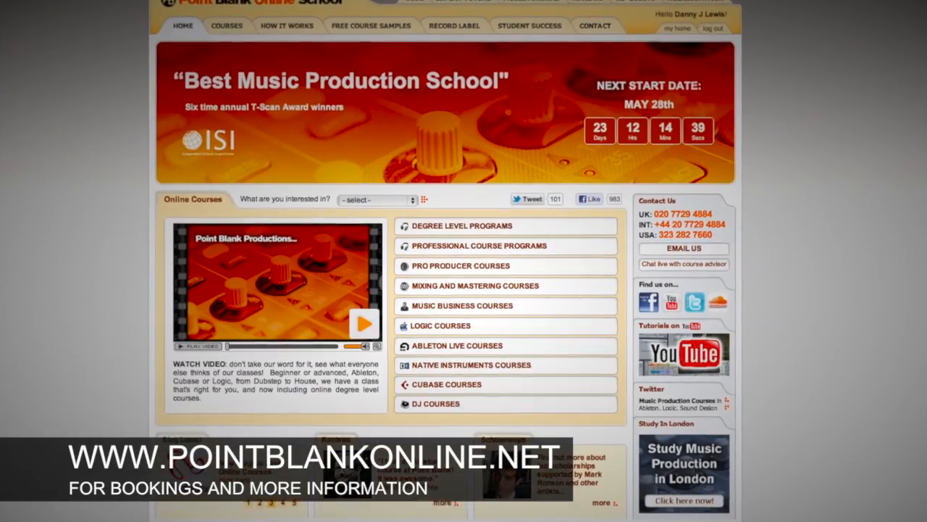
{"action": "scroll", "scroll_direction": "down", "scroll_amount": 3}
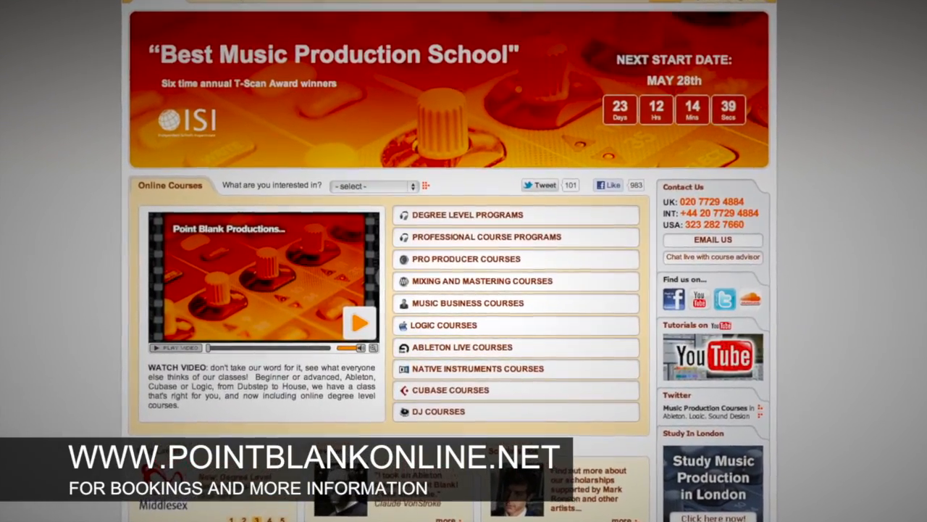